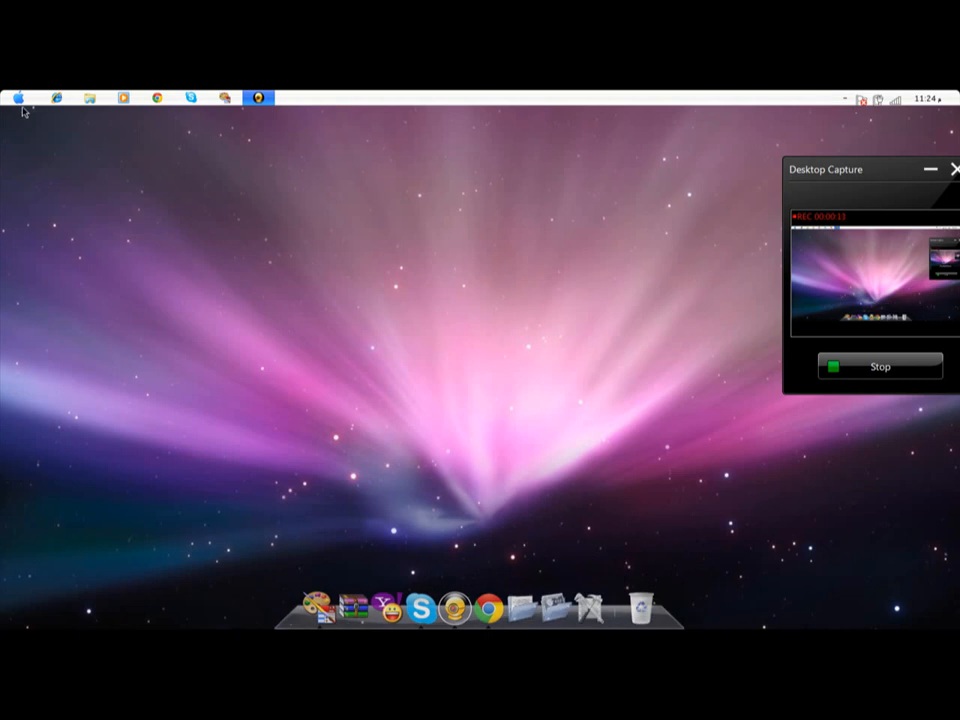
Step: Show the Start menu's full list of installed programs to reach Google Chrome
left_click(16, 96)
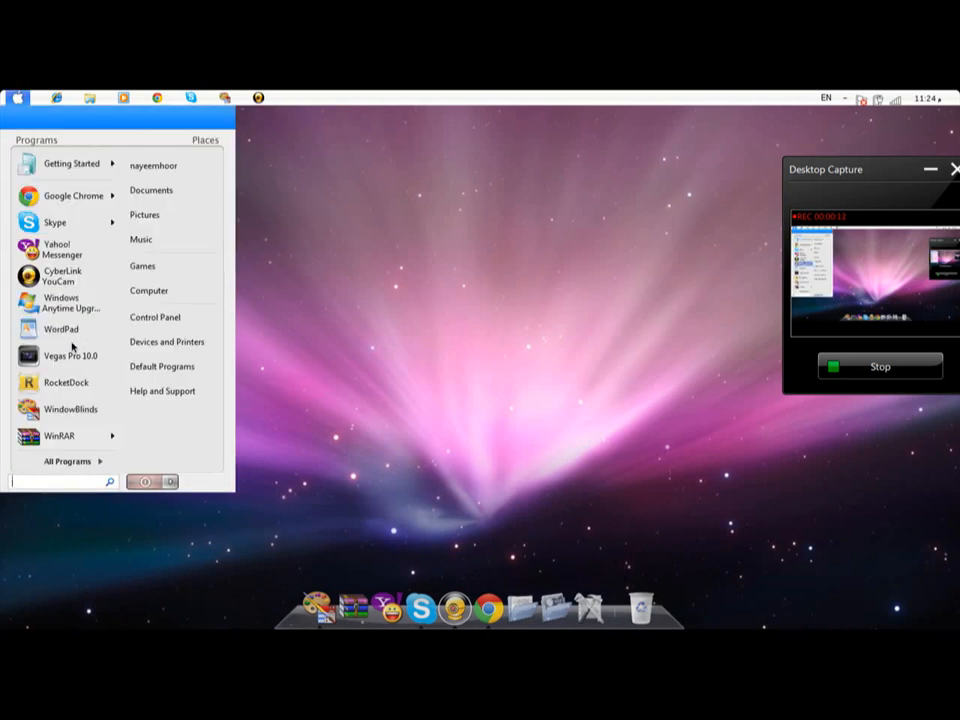
mouse_move(64, 302)
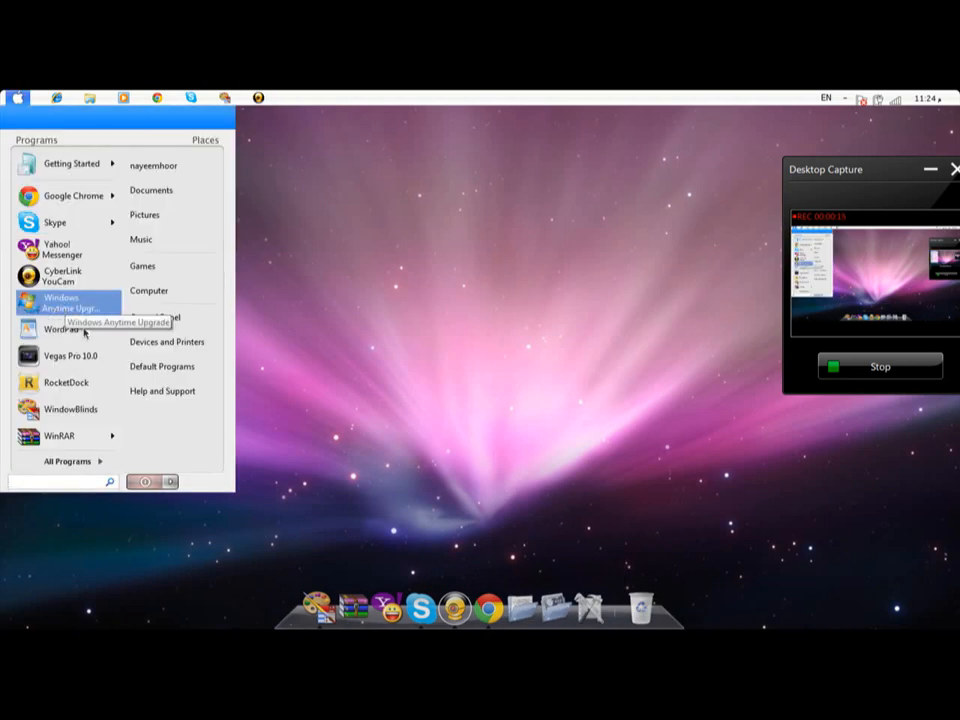
left_click(68, 460)
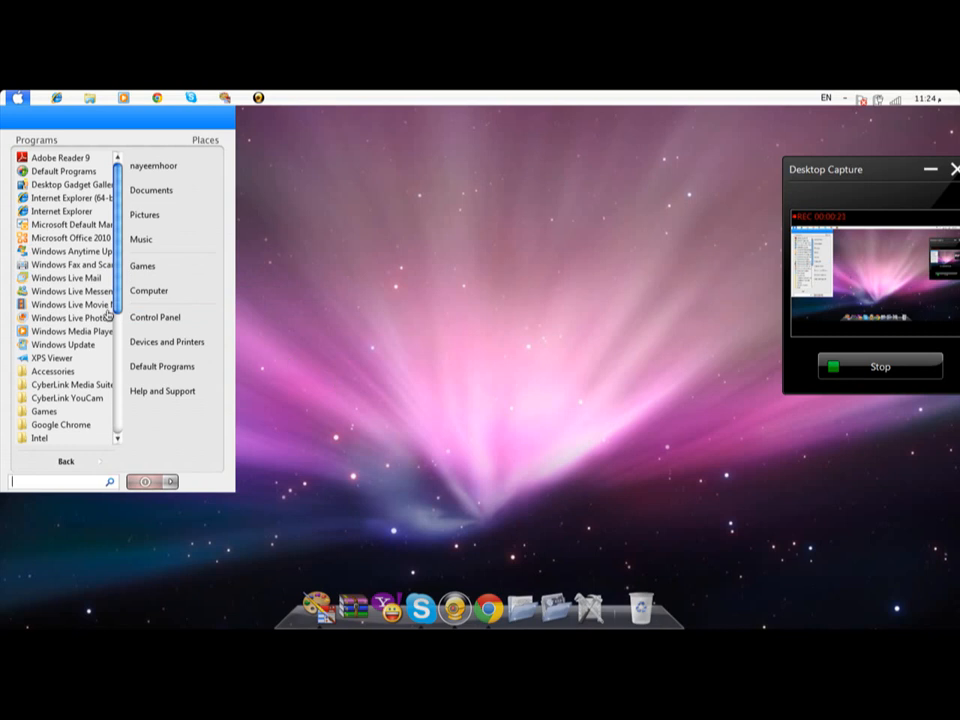
mouse_move(352, 340)
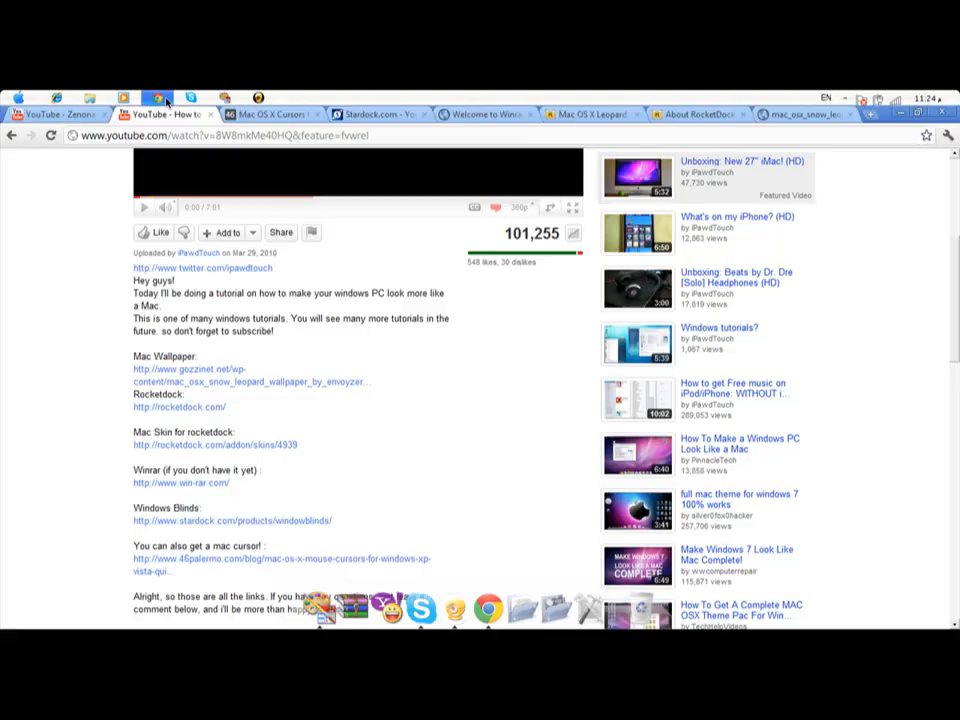
Step: Save the Snow Leopard wallpaper image from its tab into the Downloads folder
left_click(270, 112)
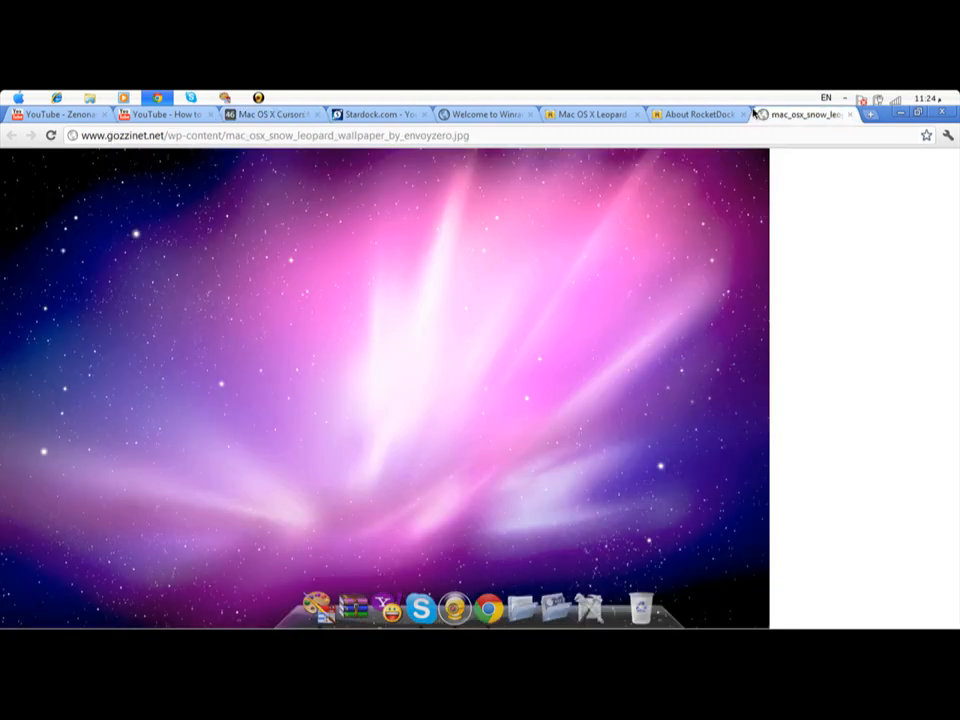
mouse_move(856, 292)
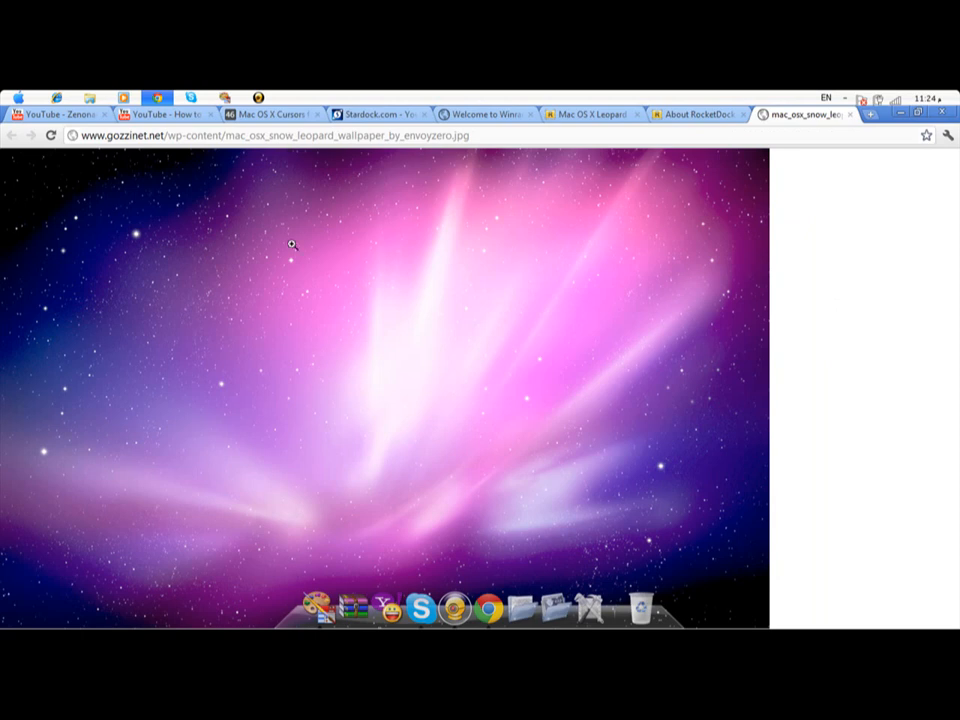
mouse_move(228, 376)
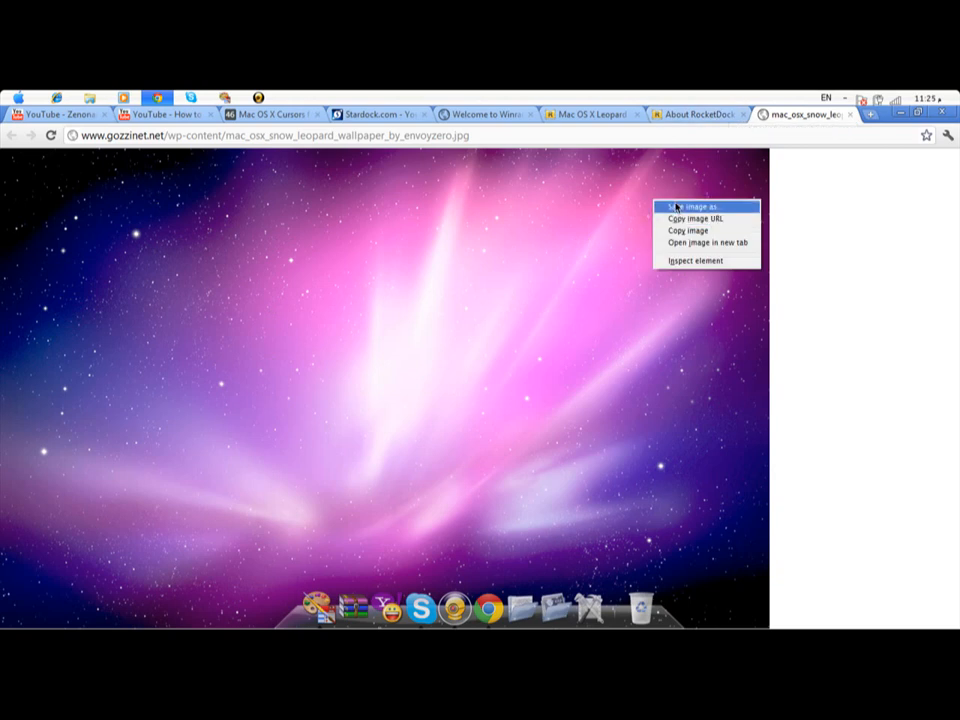
left_click(692, 206)
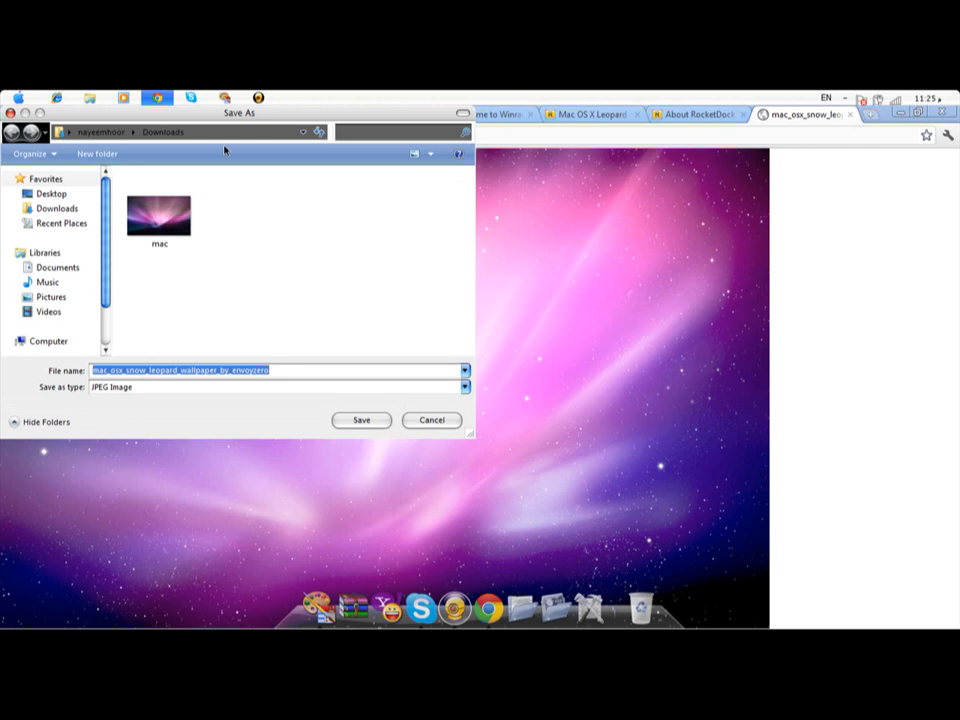
left_click(432, 420)
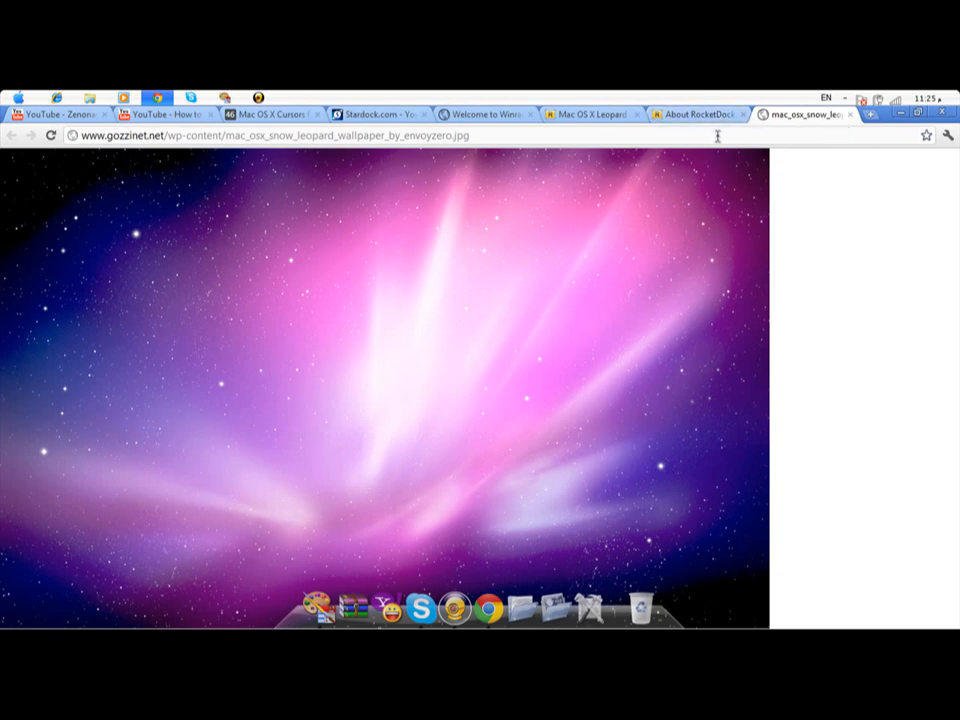
Step: Go to rocketdock.com and bring up its Download page with requirements and version archive
left_click(696, 114)
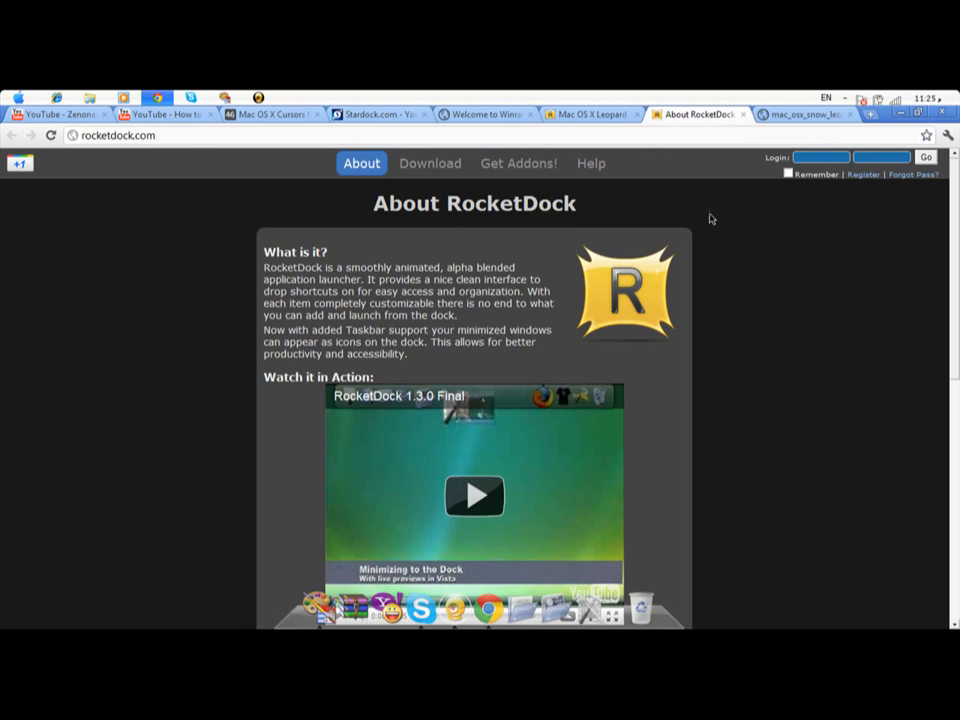
mouse_move(720, 256)
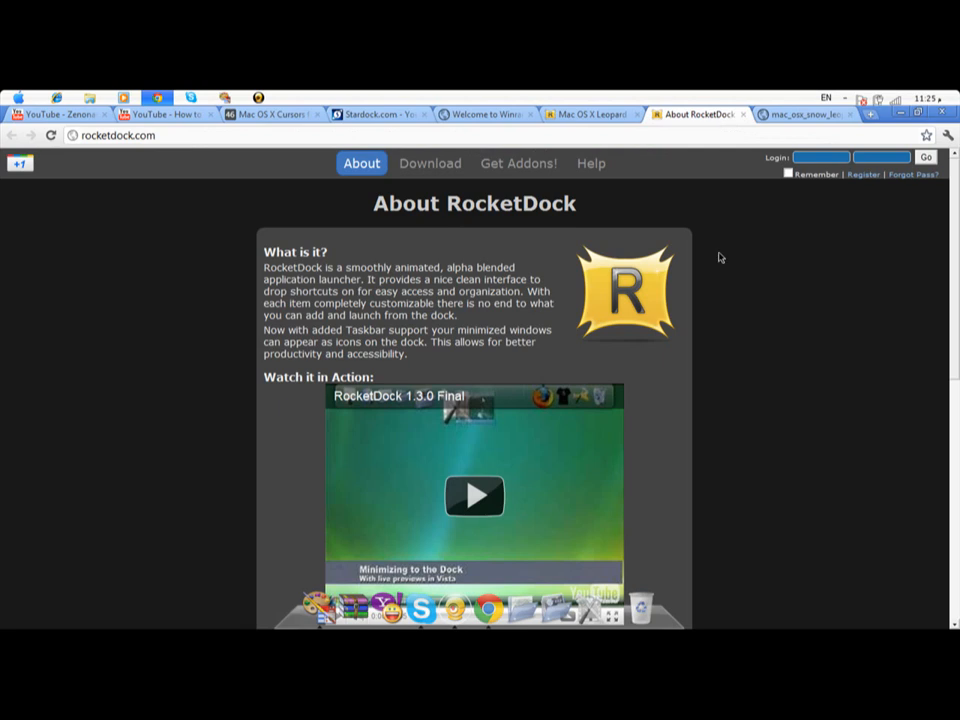
mouse_move(324, 136)
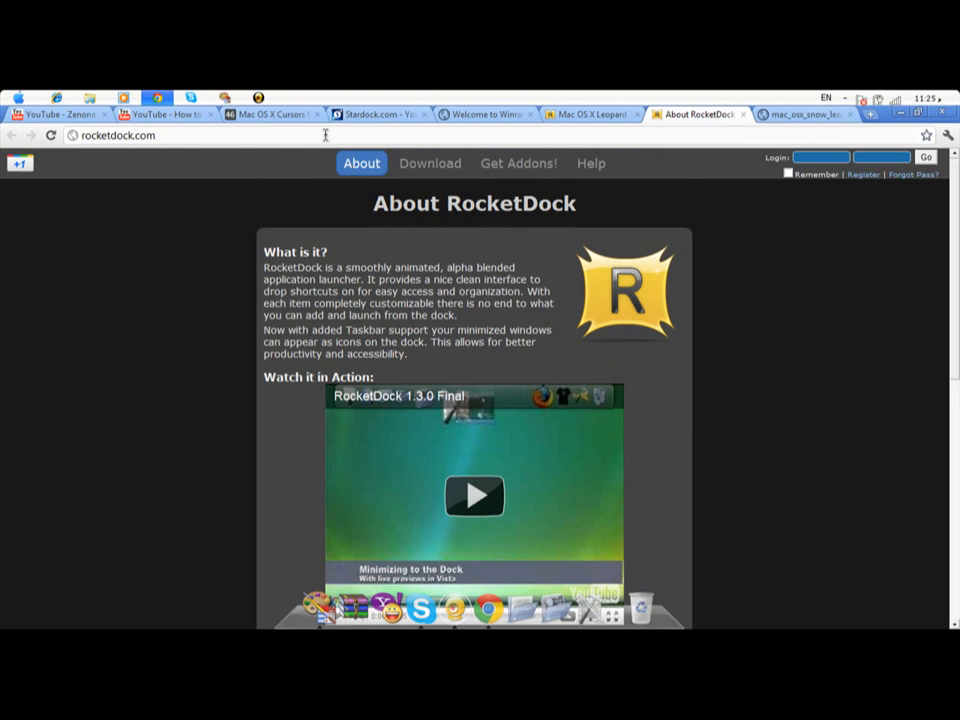
mouse_move(528, 326)
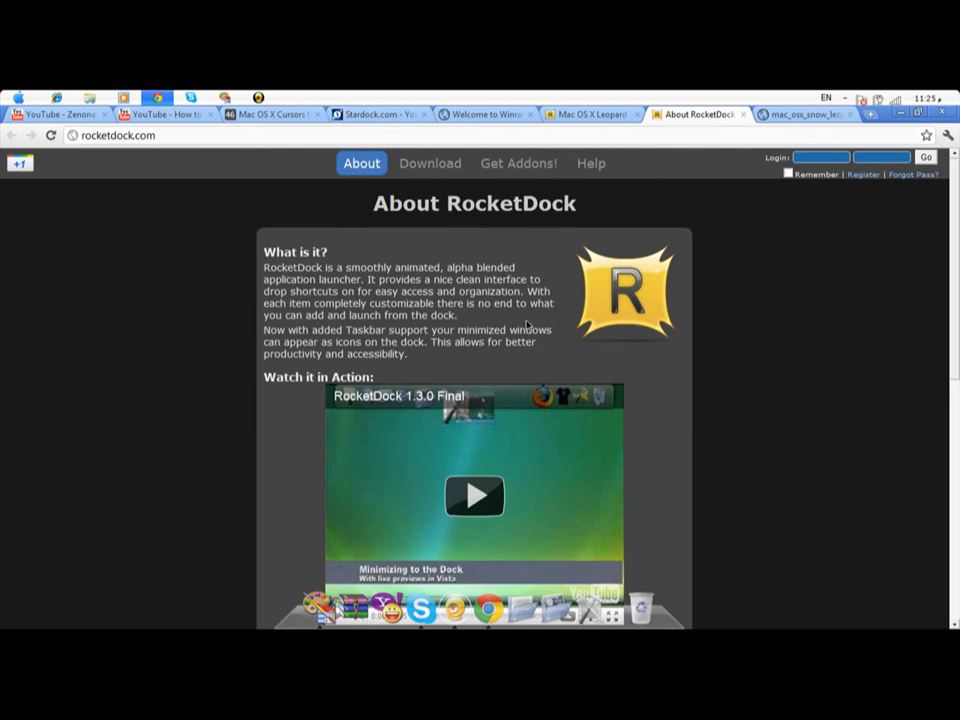
scroll("down", 3)
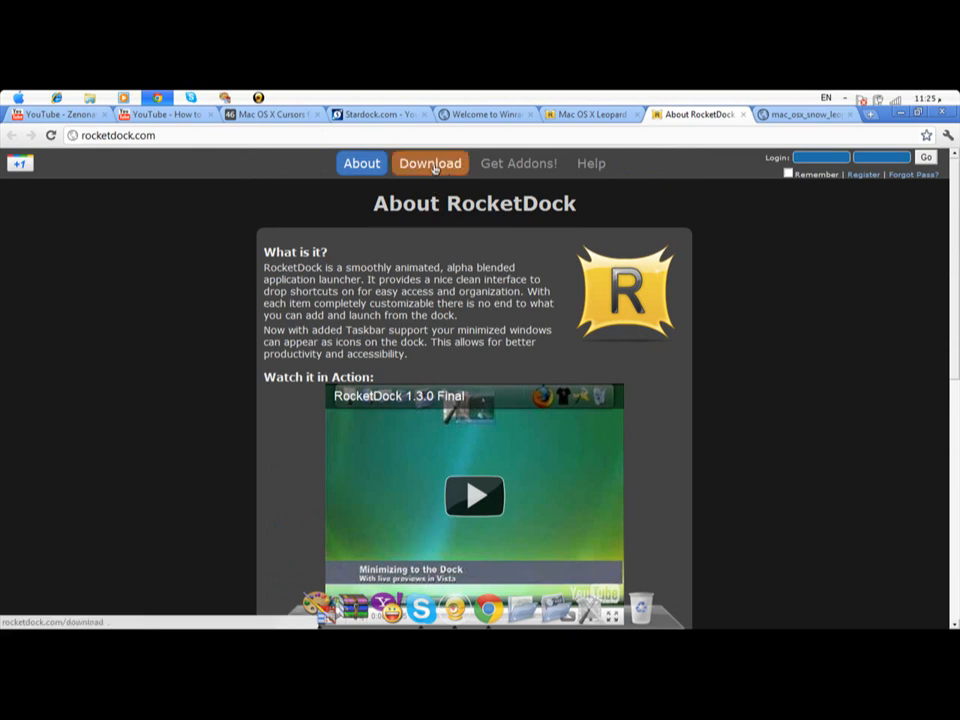
left_click(430, 164)
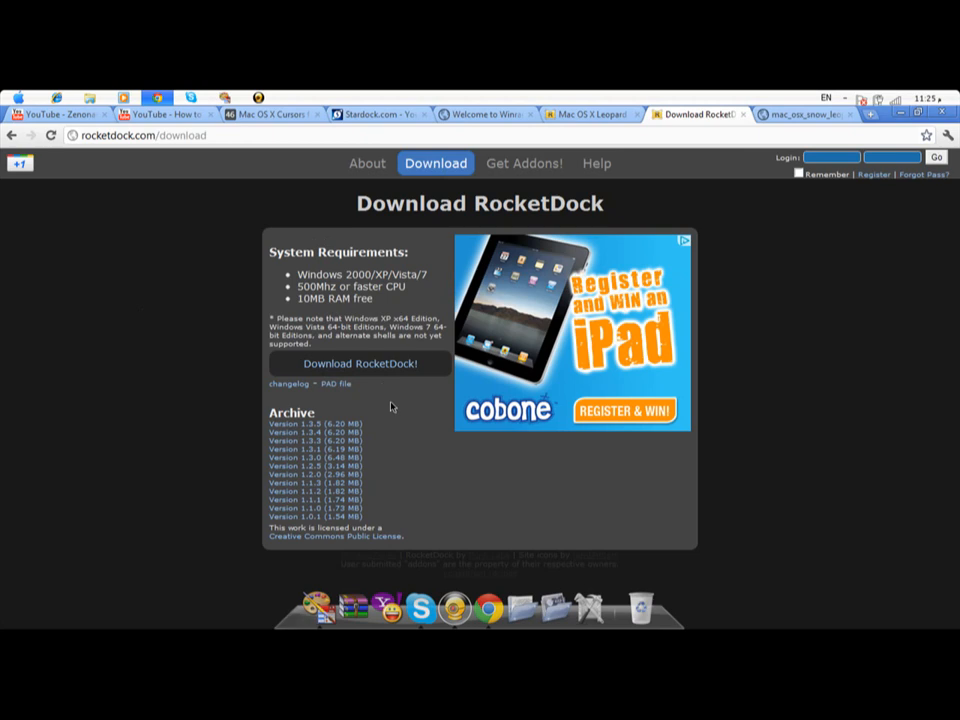
mouse_move(288, 258)
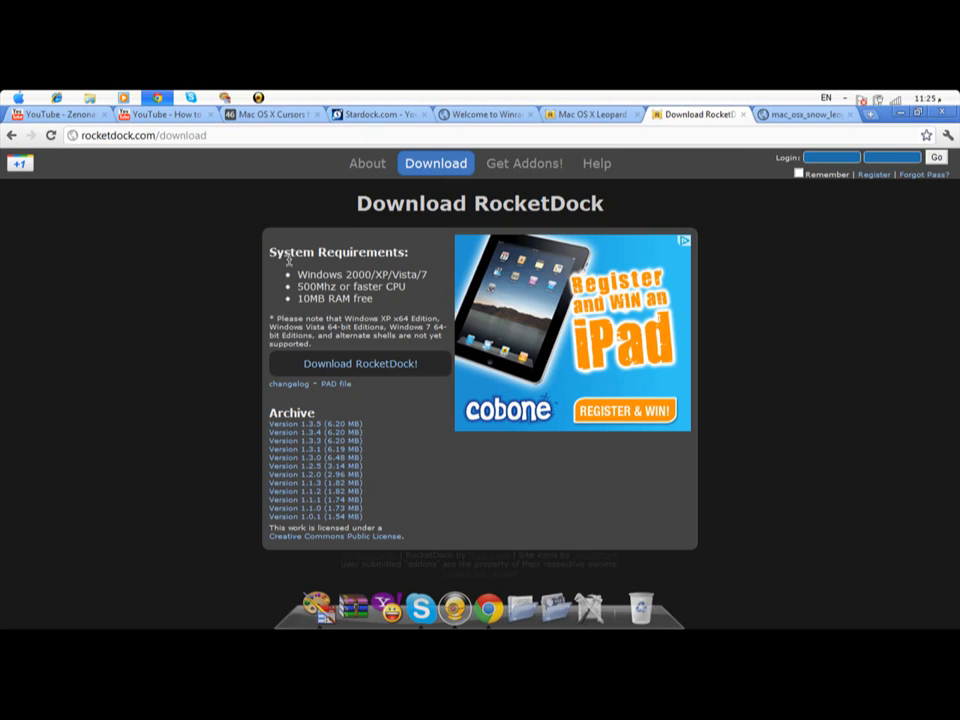
mouse_move(228, 236)
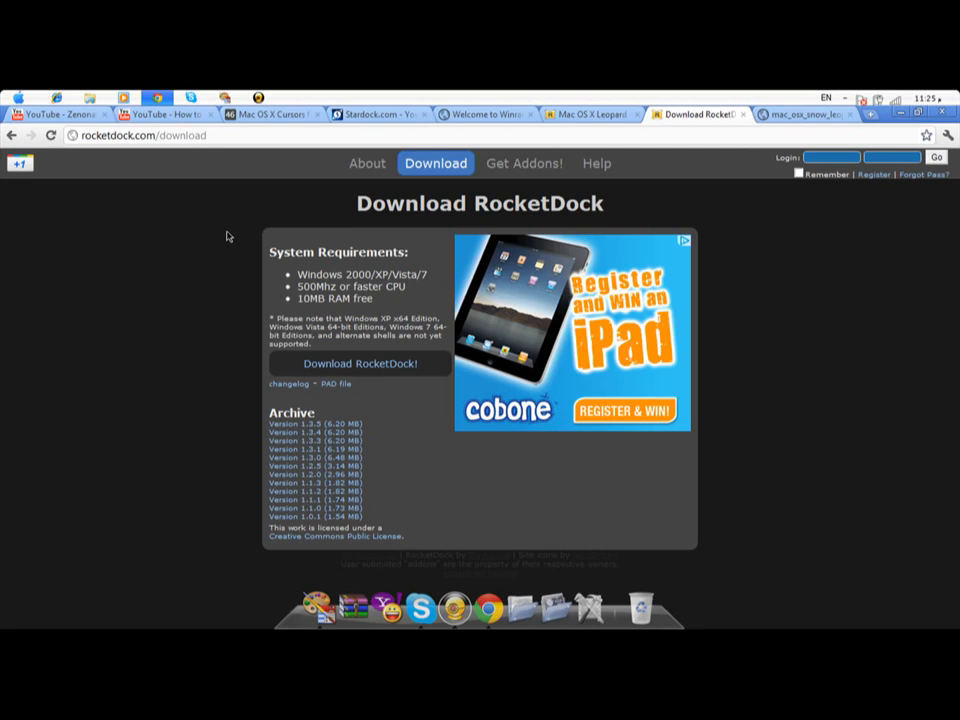
mouse_move(456, 196)
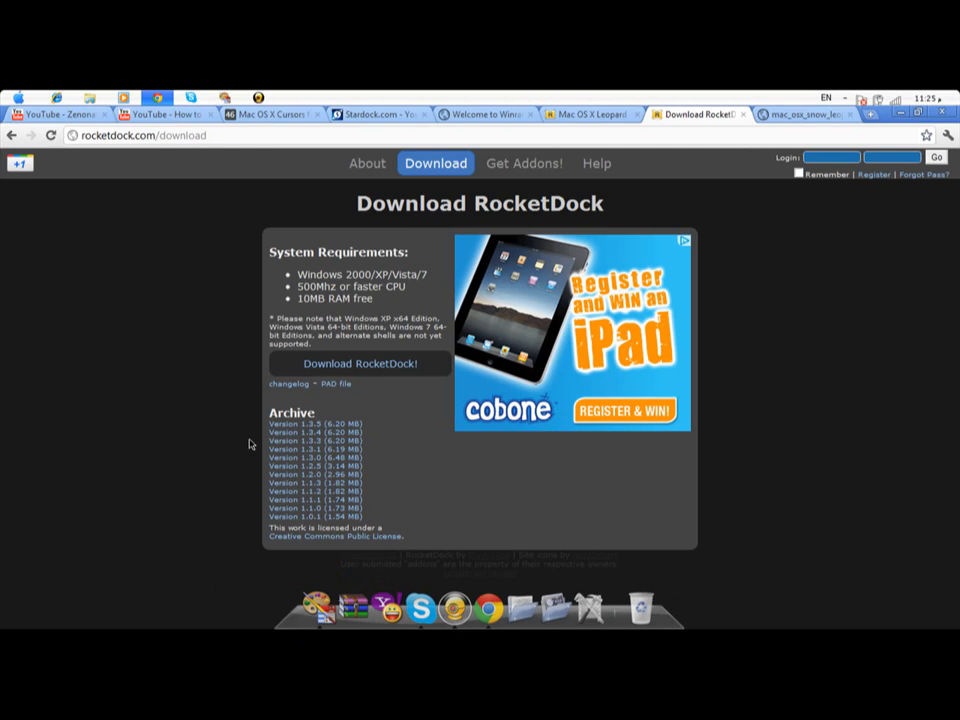
mouse_move(394, 414)
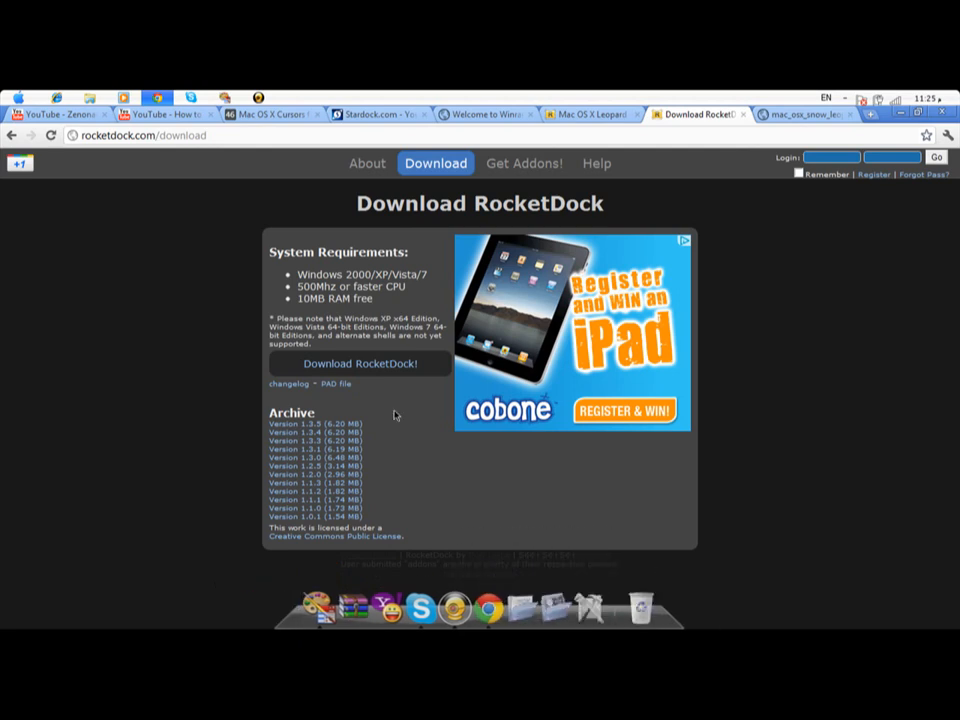
Step: Search the RocketDock add-ons for 'mac' skins
left_click(524, 164)
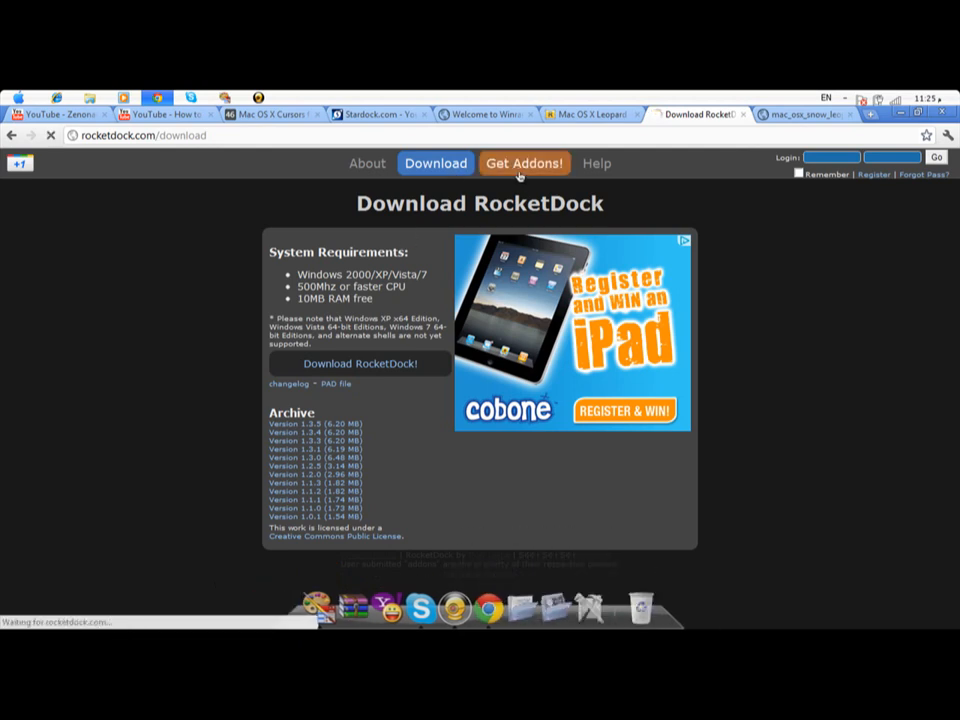
left_click(524, 164)
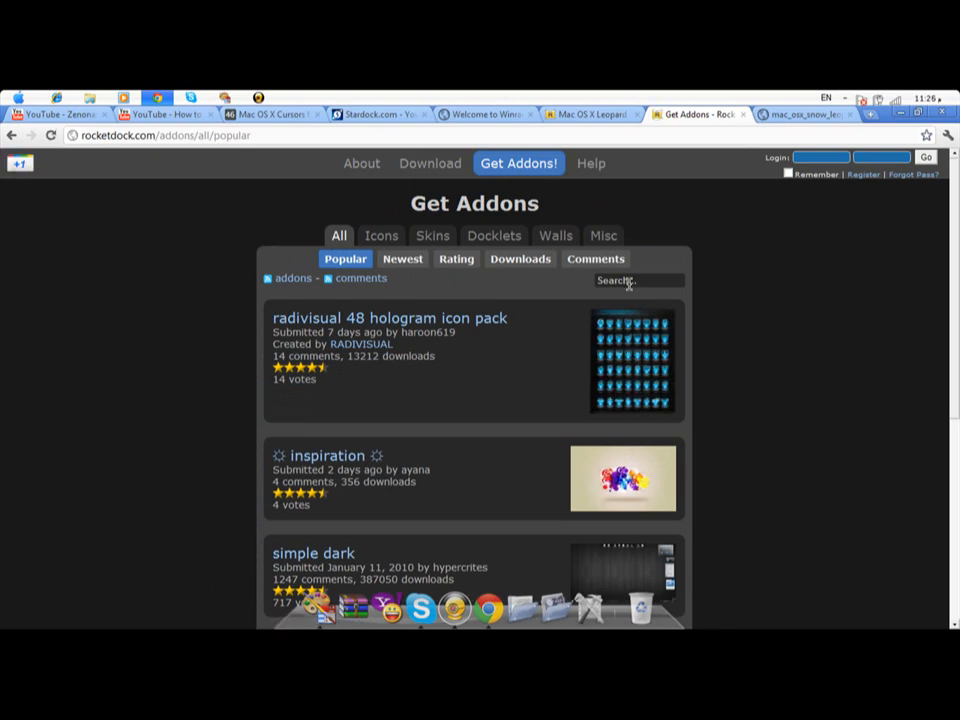
type("ma")
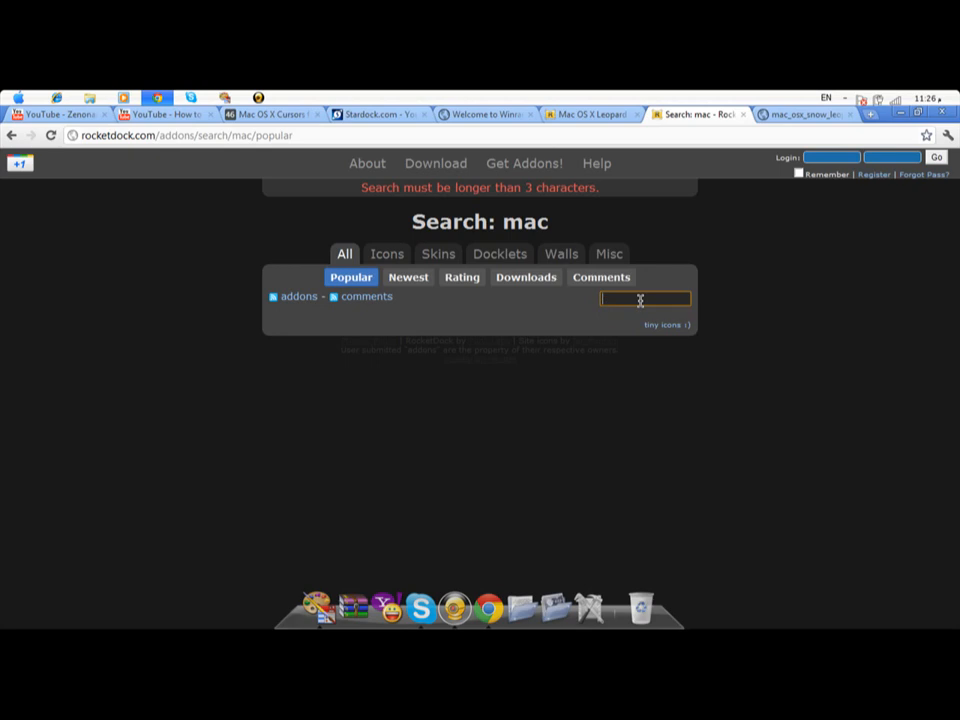
type("o")
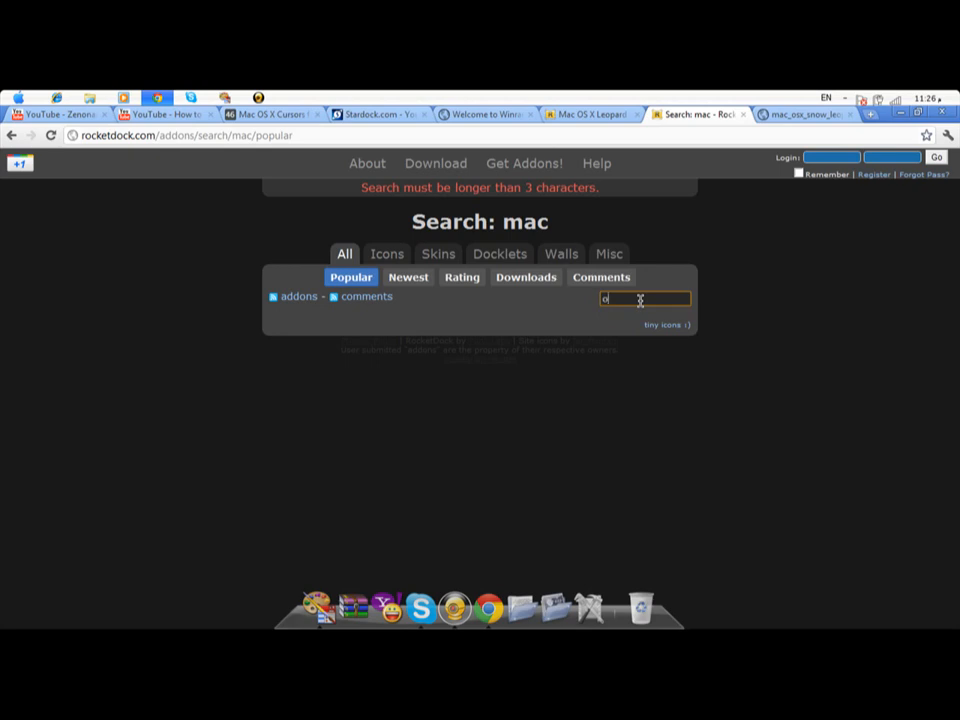
type("ma")
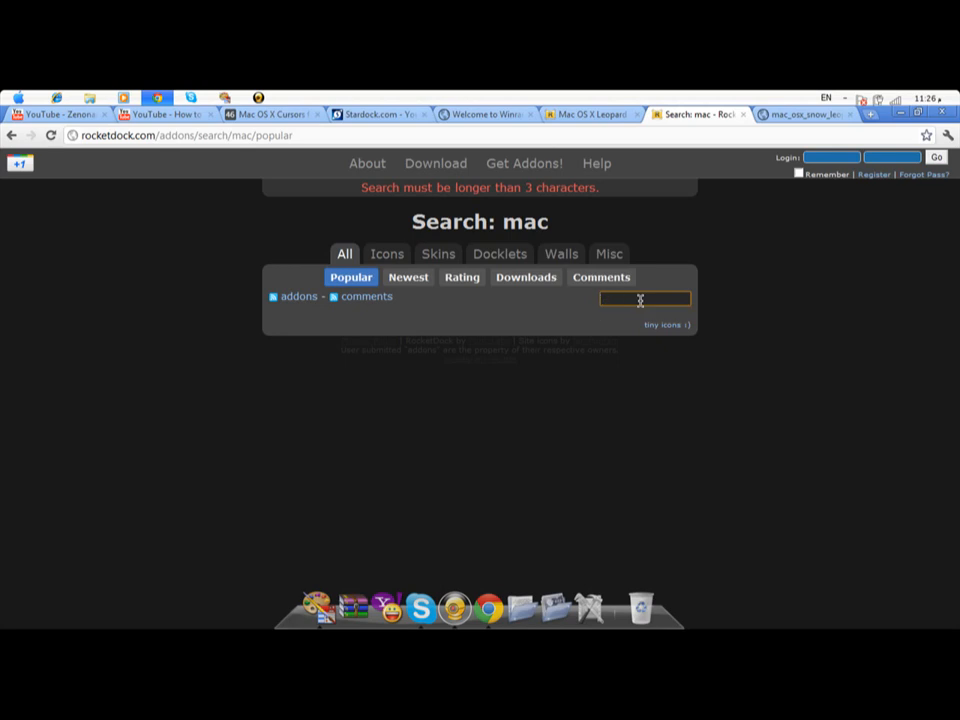
type("mac leopard")
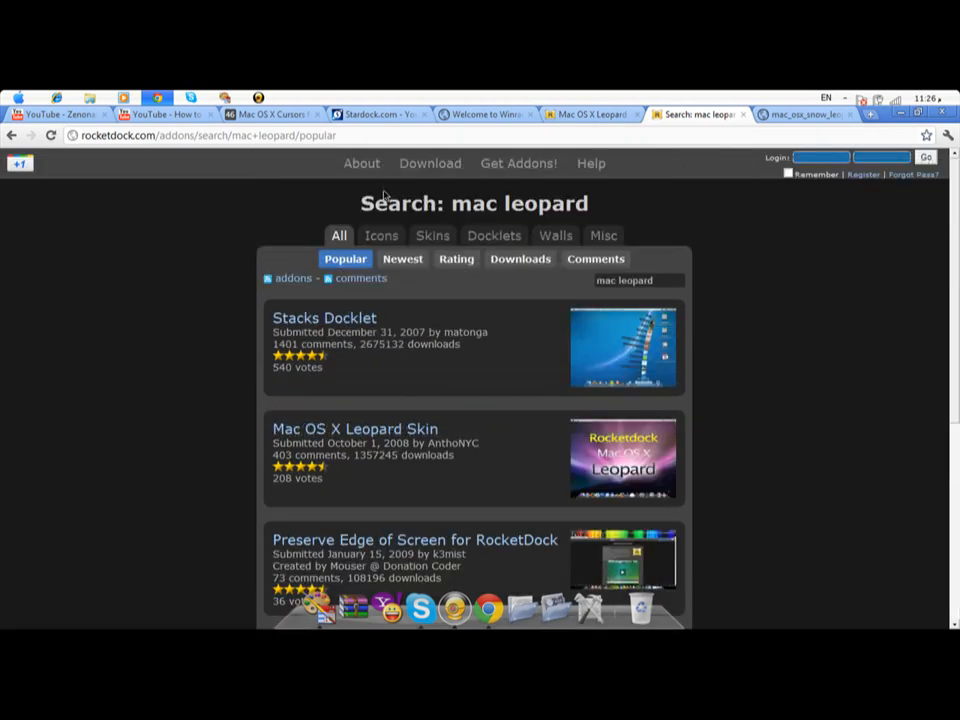
Step: Show the Mac OS X Leopard Skin add-on page and read through its description
left_click(354, 428)
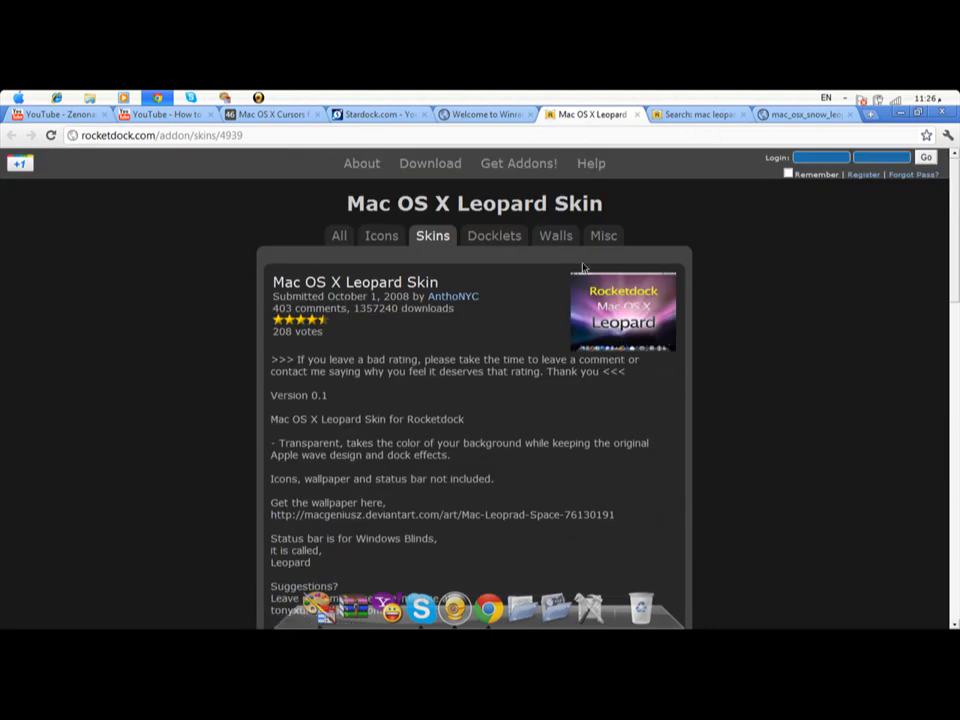
left_click(696, 114)
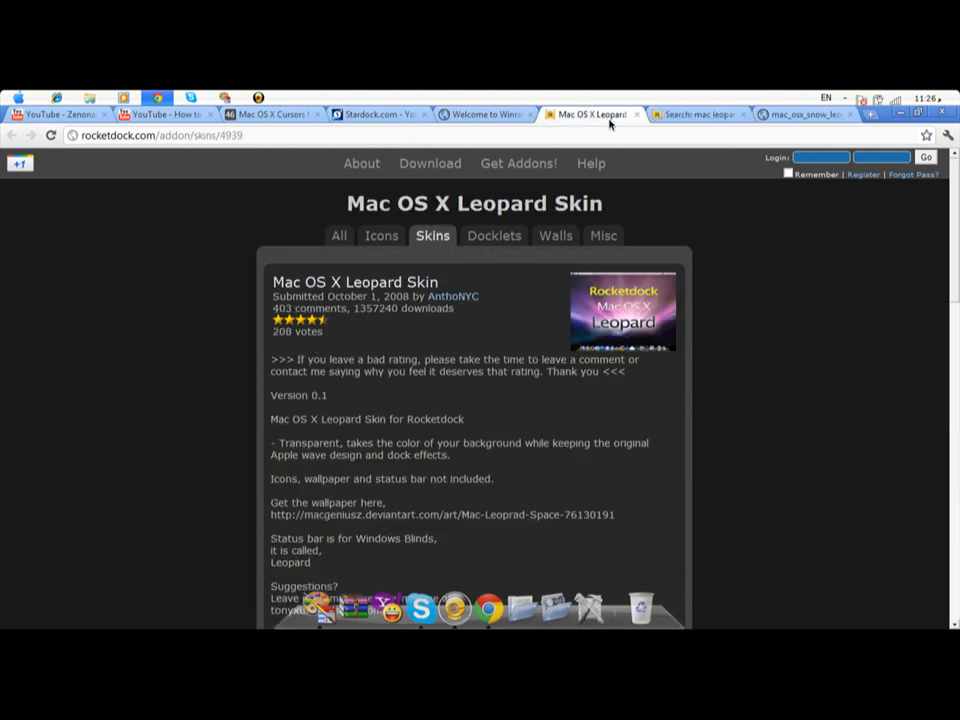
mouse_move(532, 420)
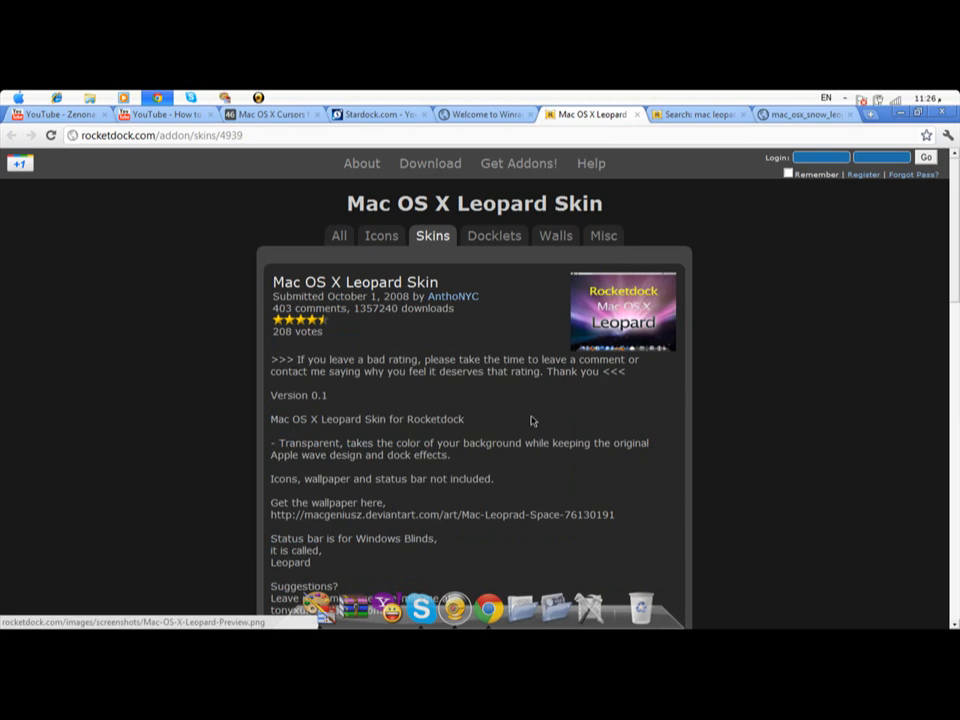
scroll("down", 3)
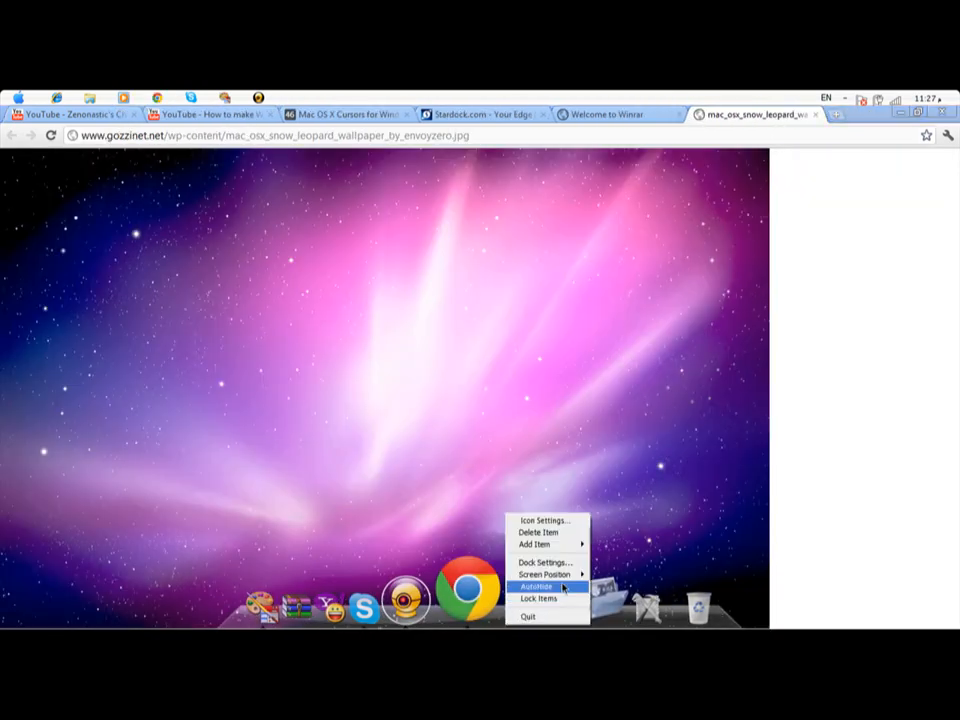
Step: Set the dock's theme to Mac OS X Leopard in Dock Settings and confirm
left_click(544, 560)
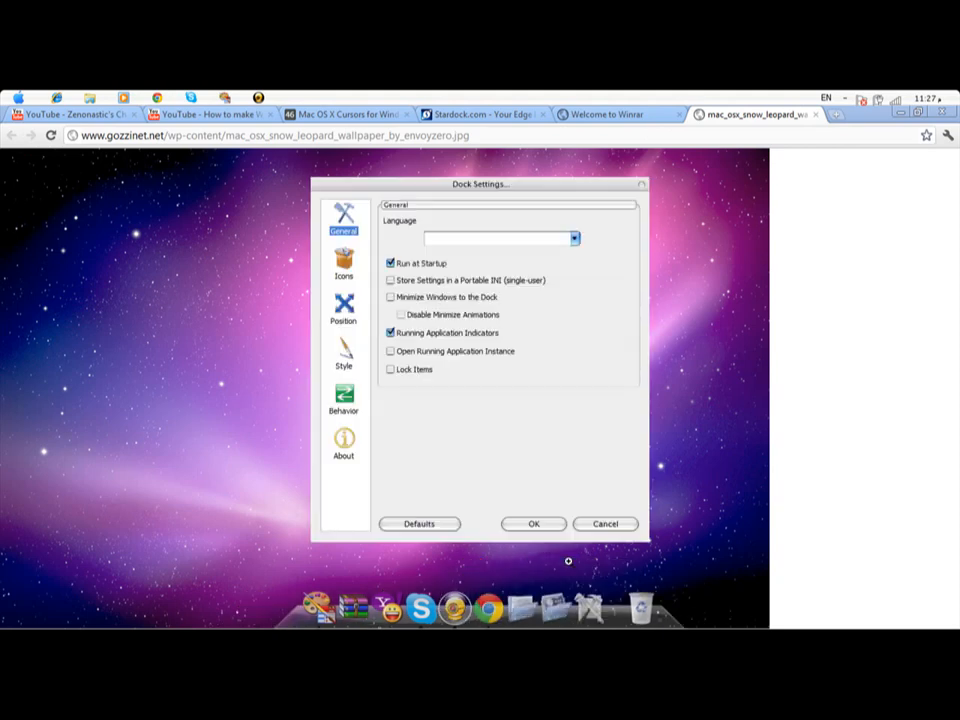
mouse_move(348, 356)
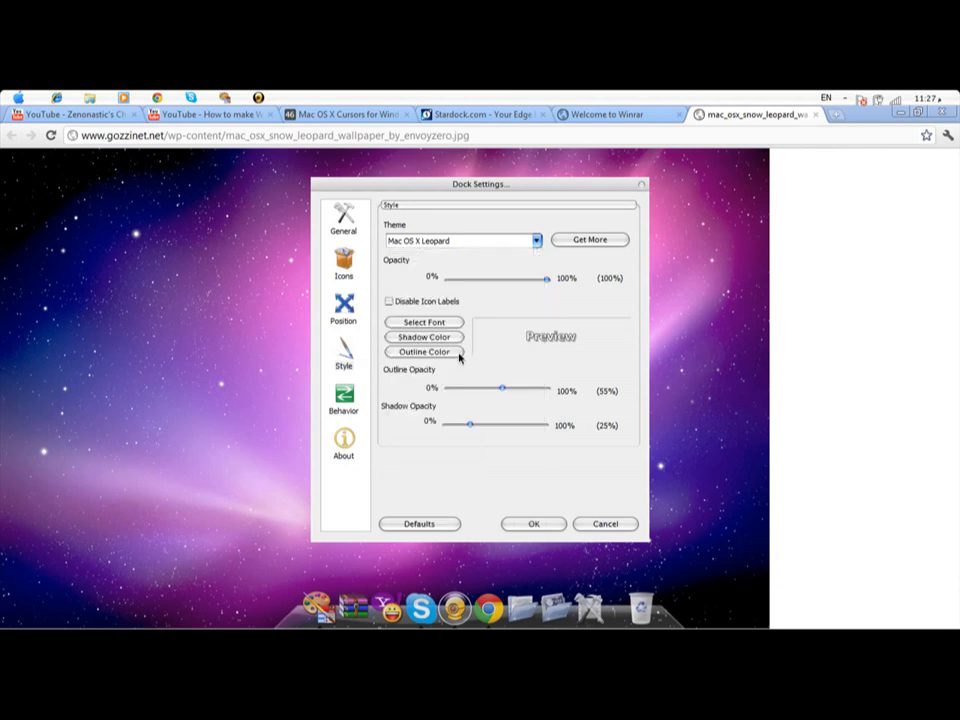
left_click(532, 524)
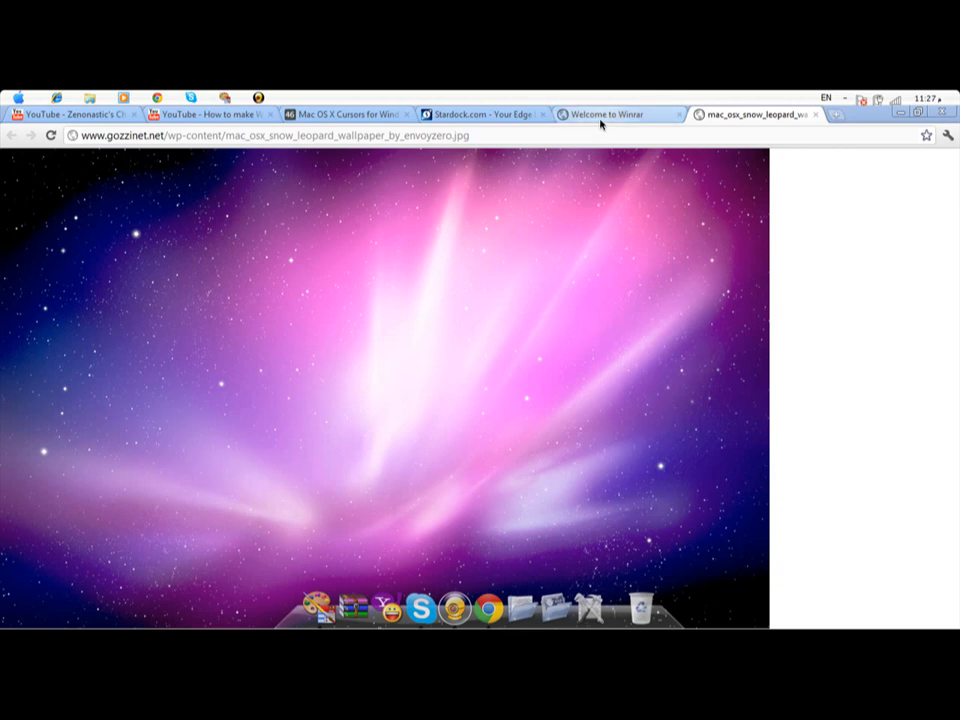
Step: Bring the Welcome to Winrar page to the front in Chrome
left_click(610, 114)
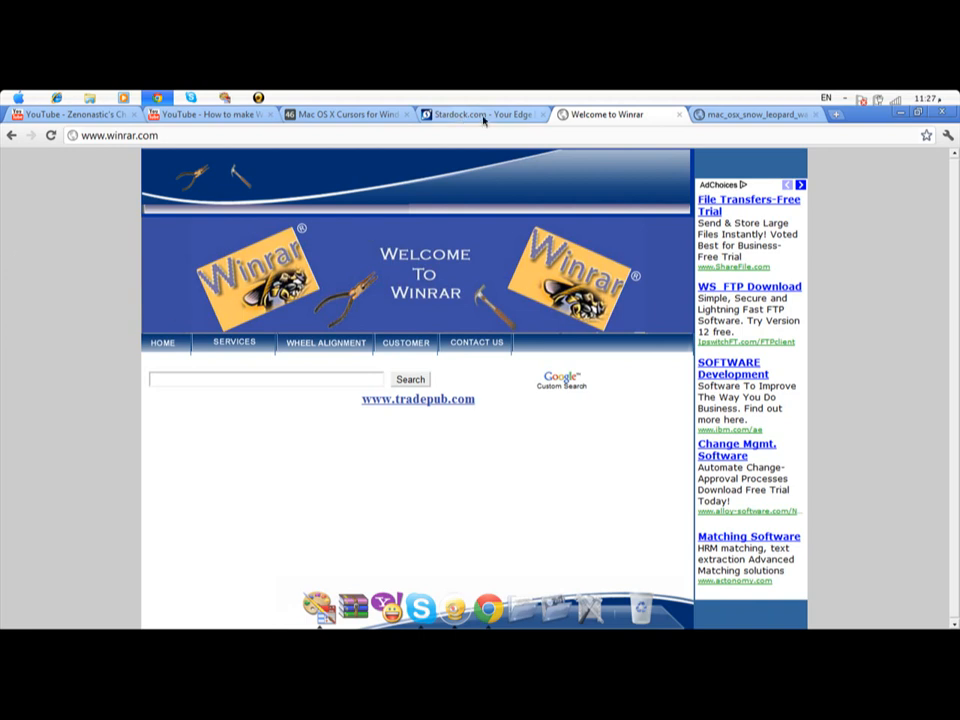
mouse_move(672, 112)
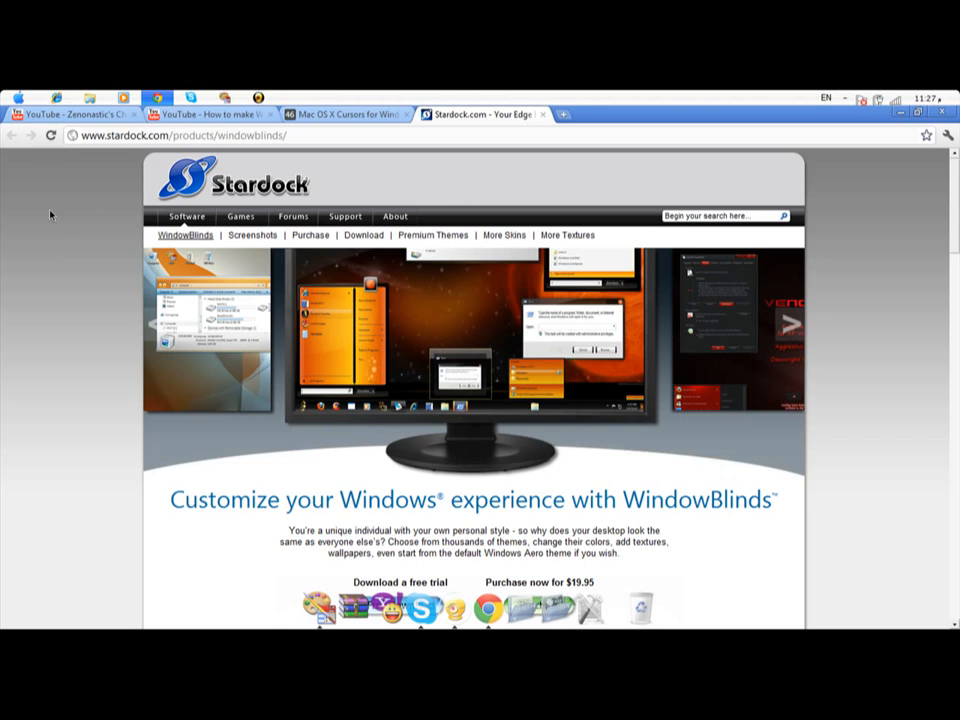
Step: Scroll the Stardock WindowBlinds page down to its Free Download button
scroll("down", 3)
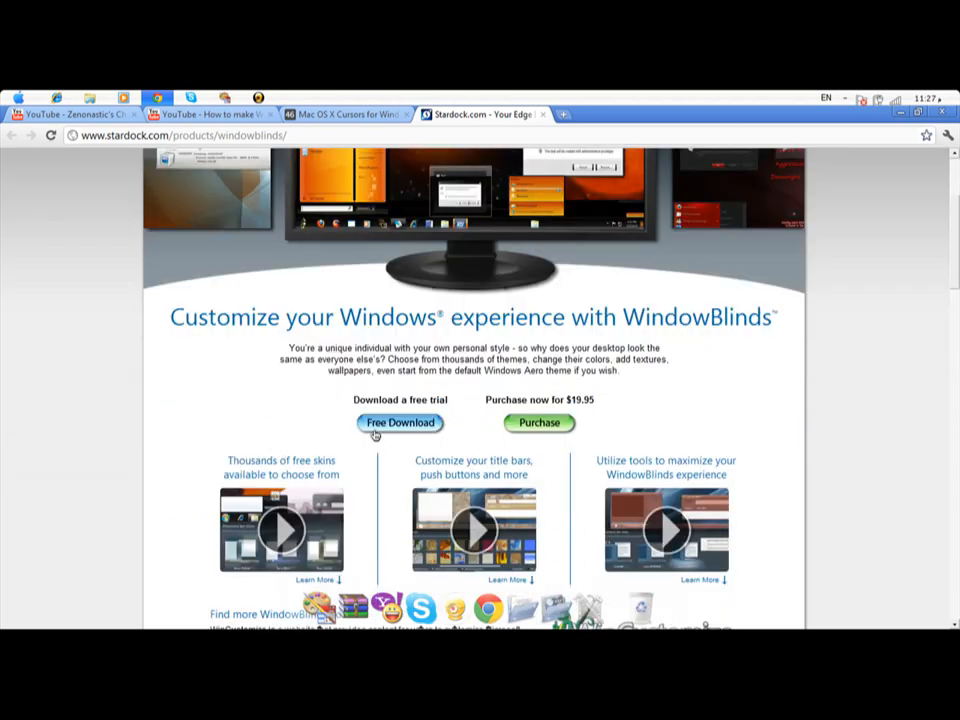
mouse_move(450, 412)
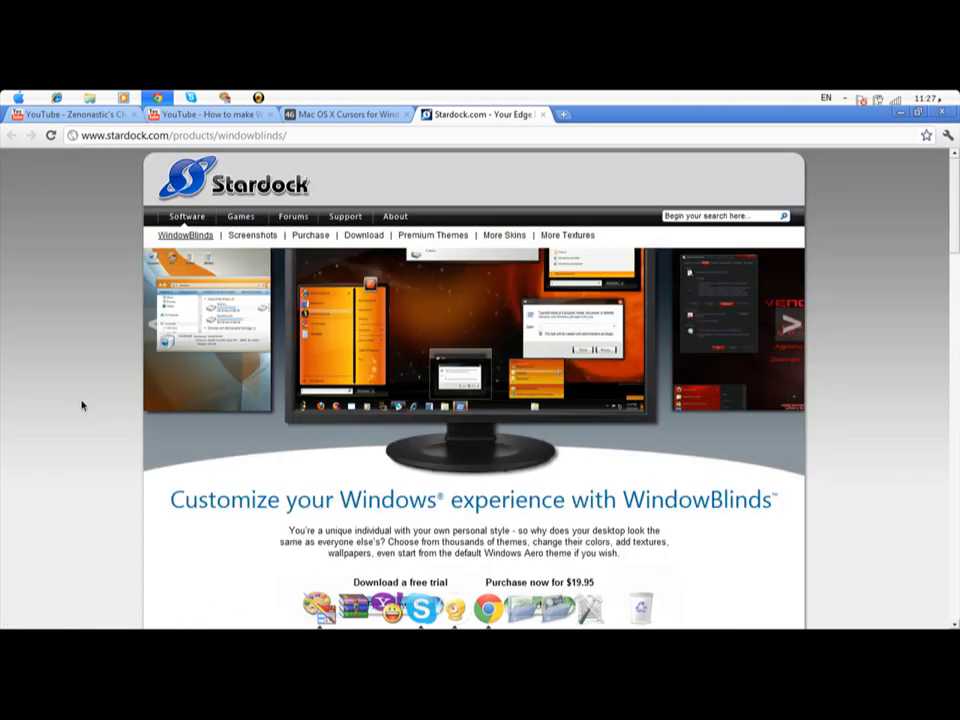
mouse_move(292, 558)
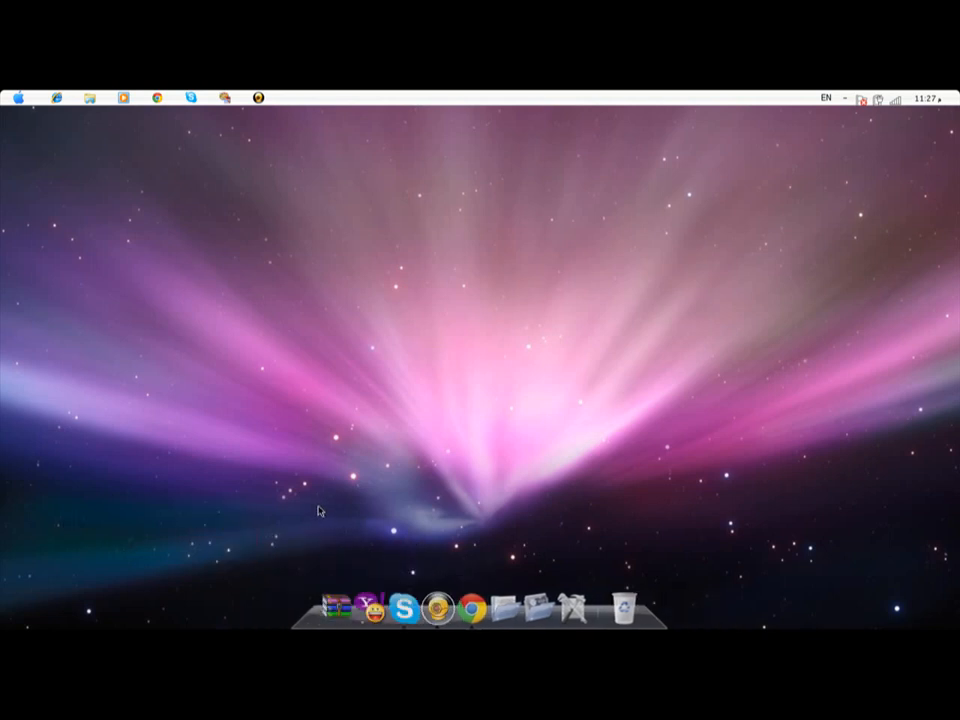
Step: Bring up the context menu on an empty area of the Snow Leopard desktop
right_click(320, 510)
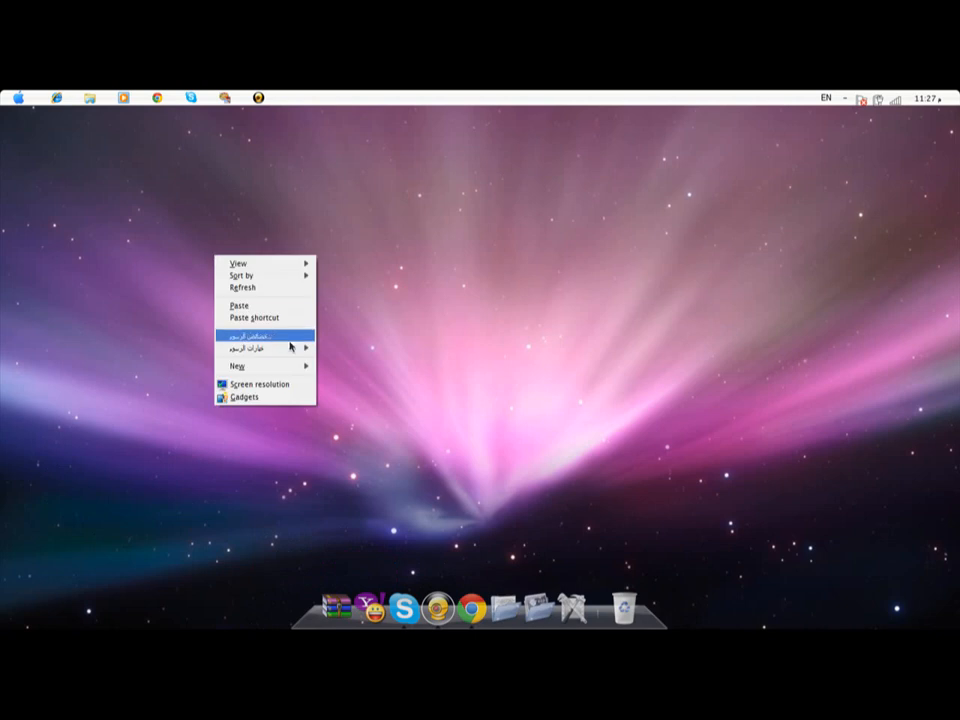
mouse_move(238, 264)
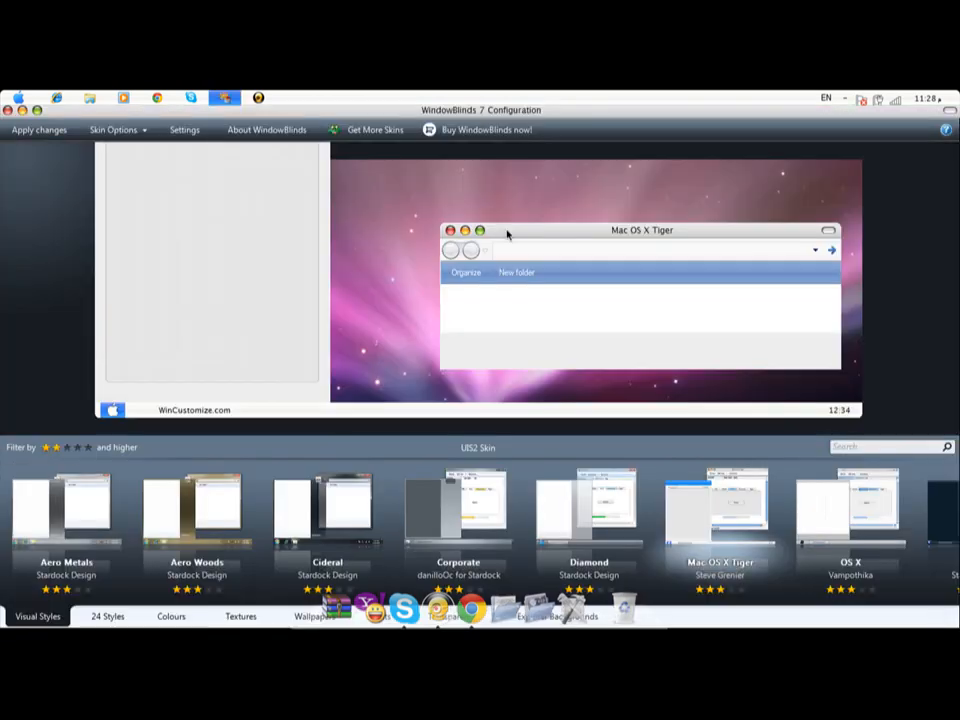
mouse_move(662, 116)
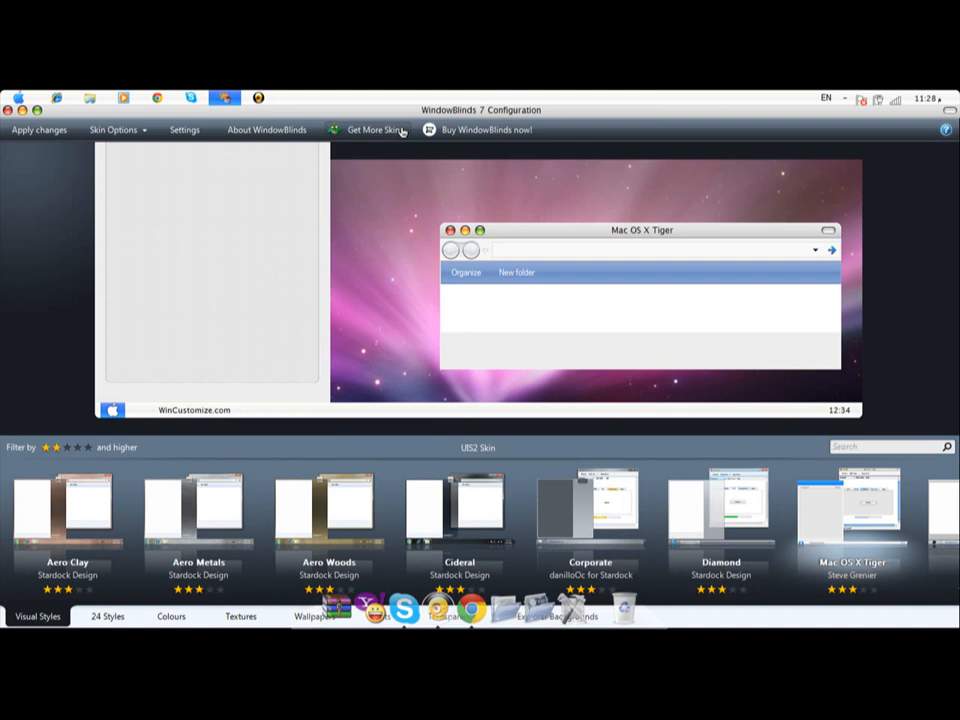
Step: Go from WindowBlinds Configuration to the WinCustomize online skin gallery via Get More Skins
left_click(370, 128)
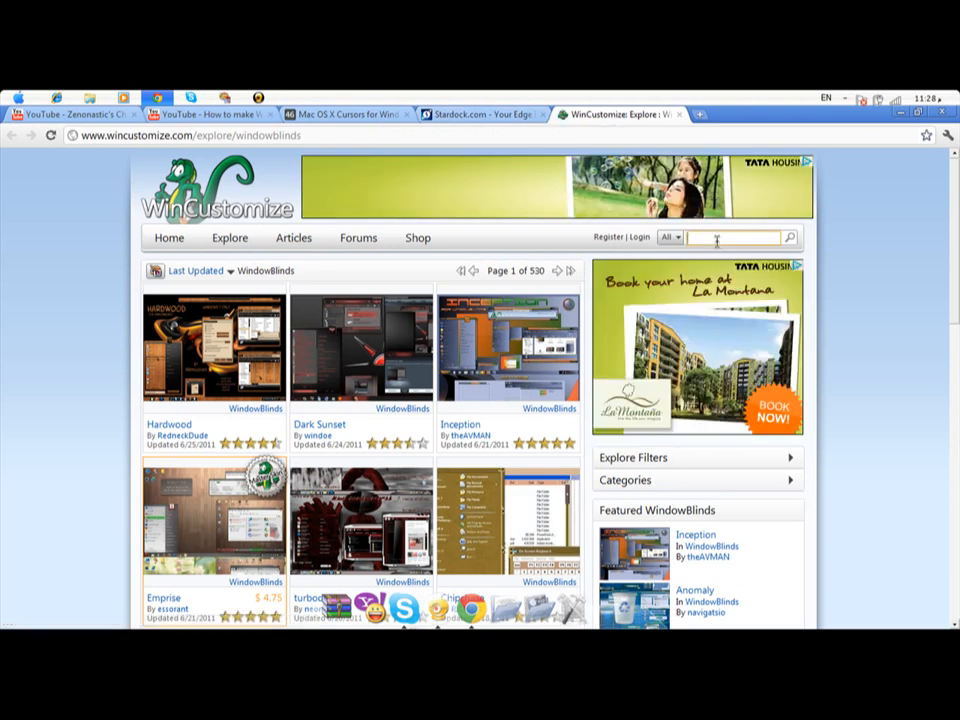
Step: Search WinCustomize for 'mac' and open the 46palermo Mac OS X cursors installer post
type("mac")
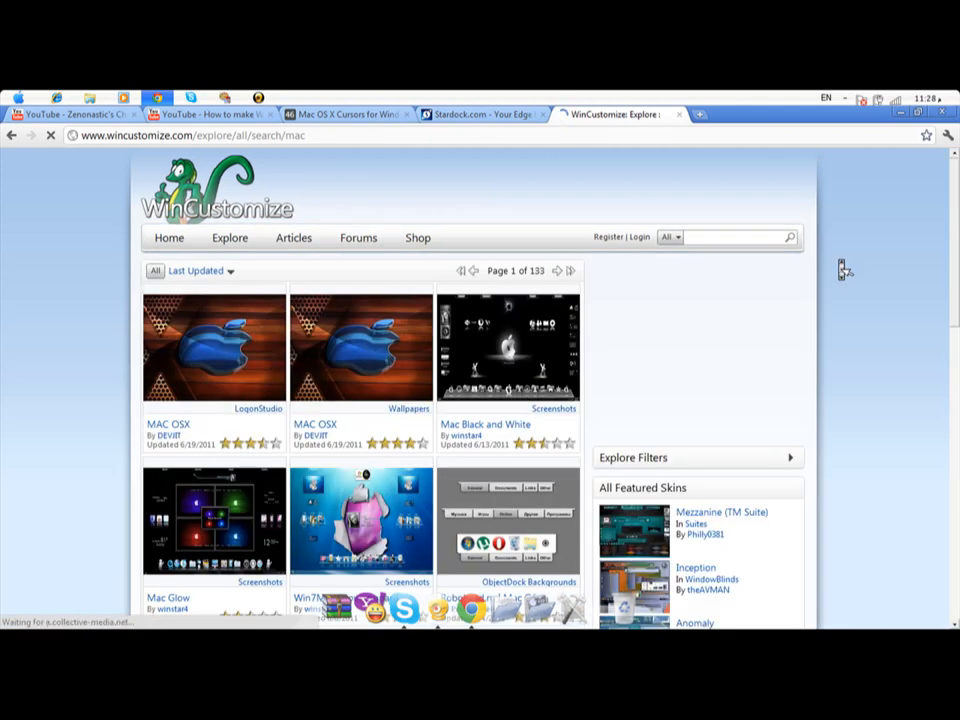
scroll("down", 3)
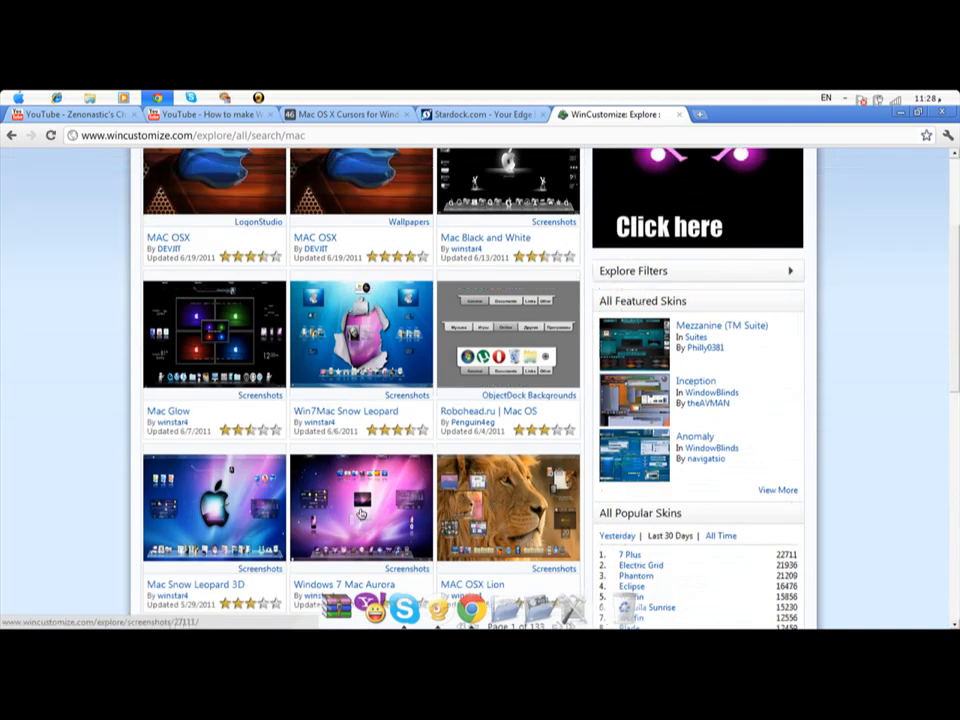
mouse_move(506, 512)
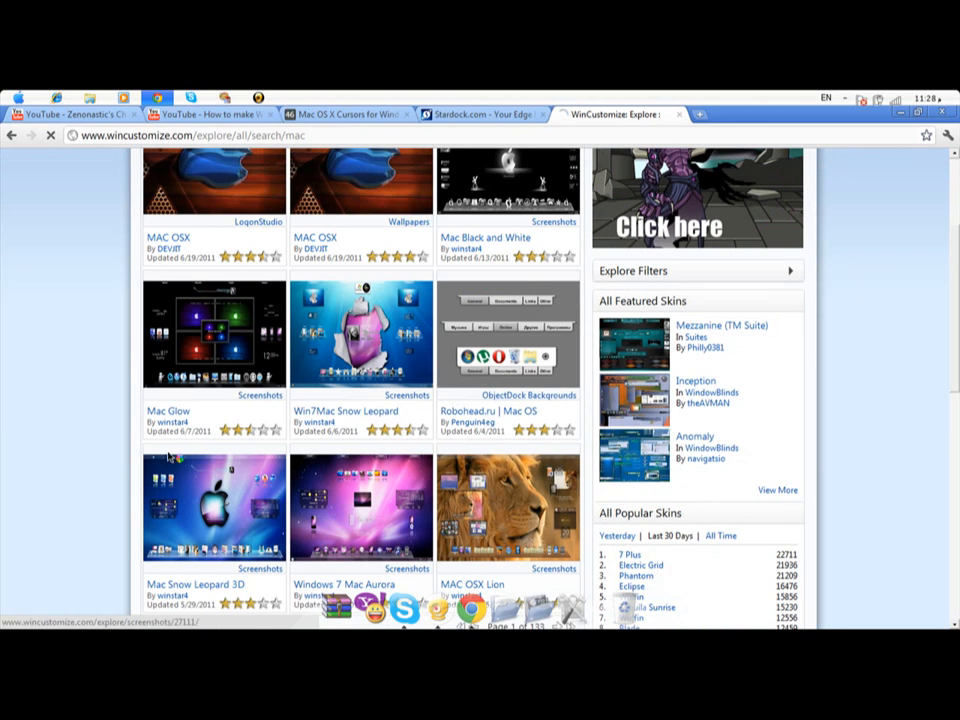
left_click(506, 508)
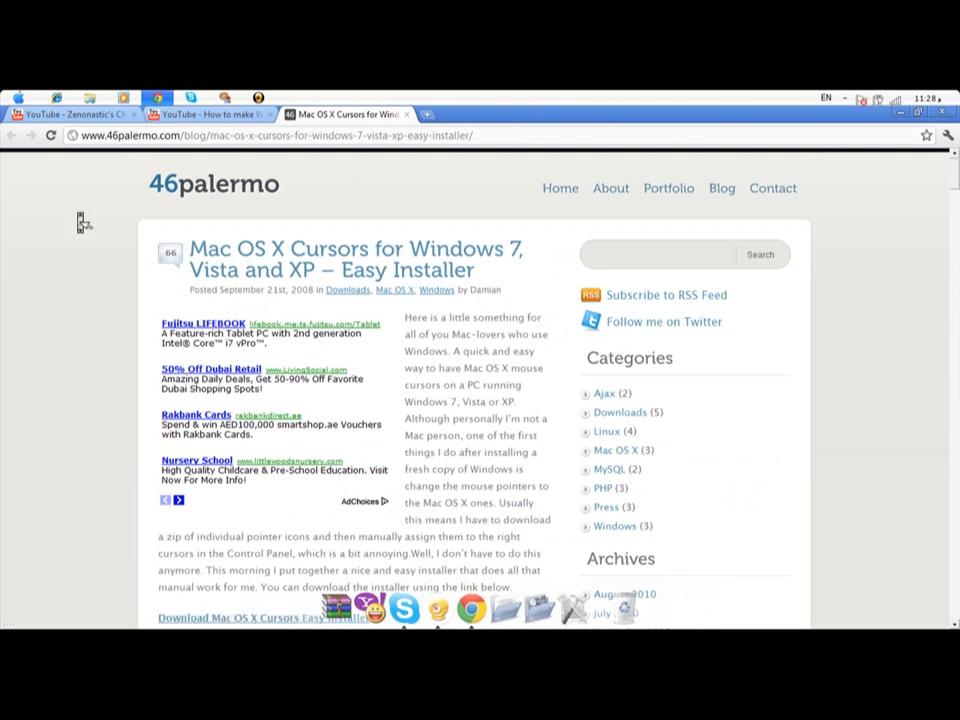
Step: Scroll the 46palermo article down to the Download Mac OS X Cursors Easy Installer link
scroll("down", 3)
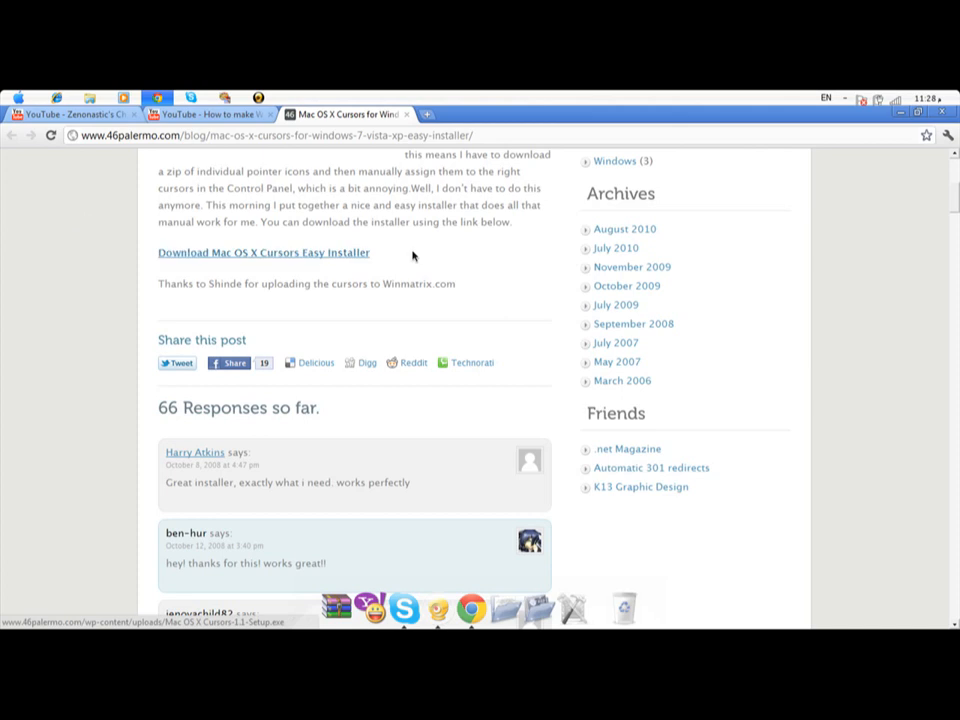
mouse_move(524, 232)
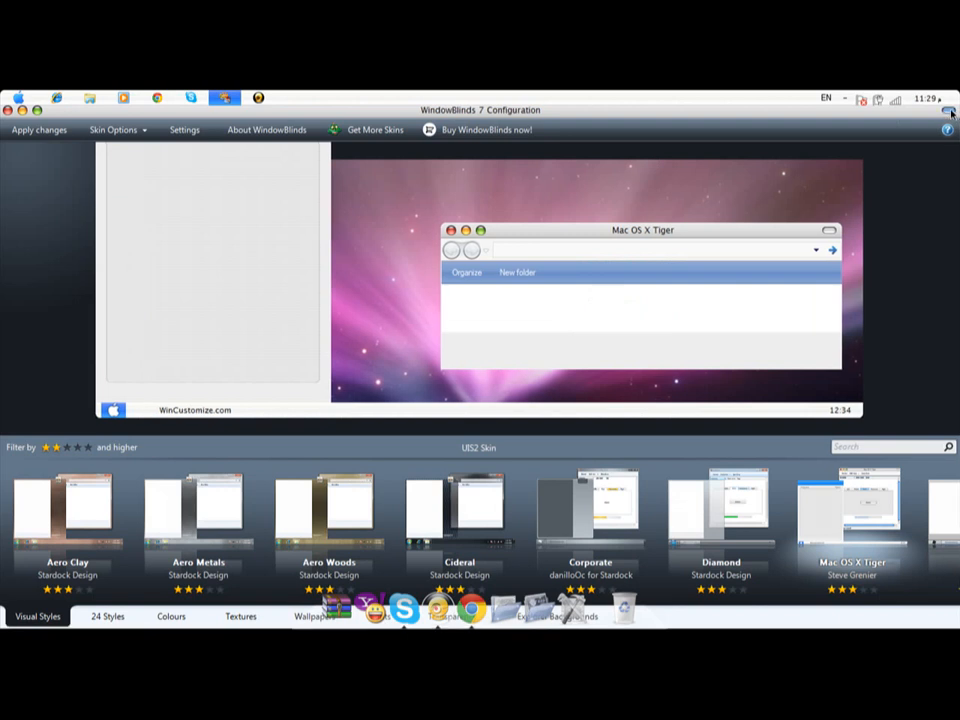
Step: Close the WindowBlinds 7 Configuration window, leaving the Mac-themed Snow Leopard desktop
left_click(948, 98)
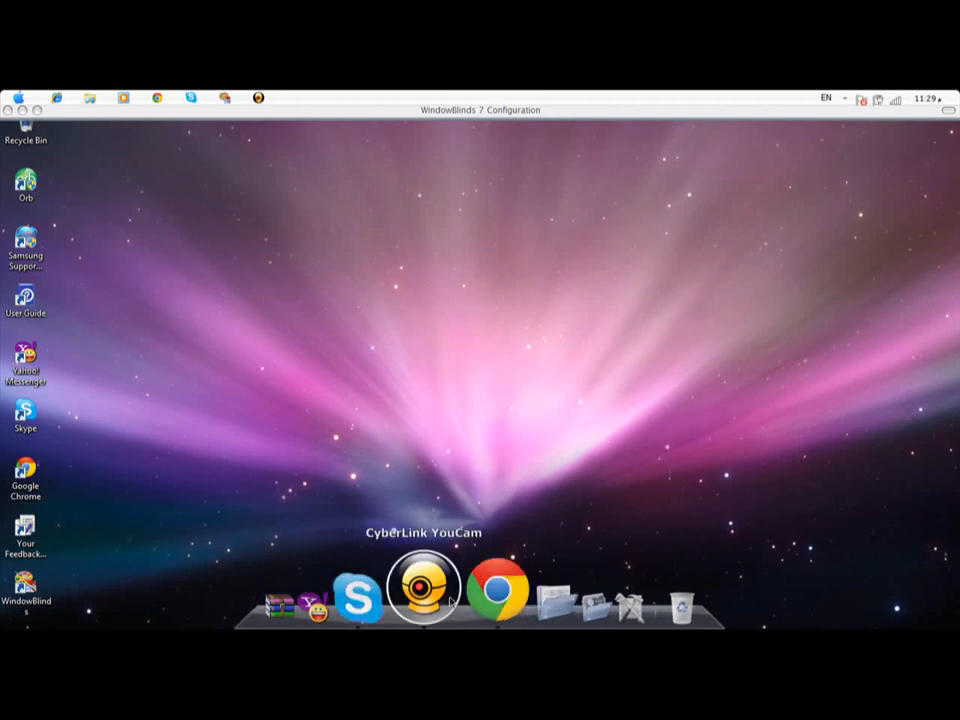
mouse_move(288, 188)
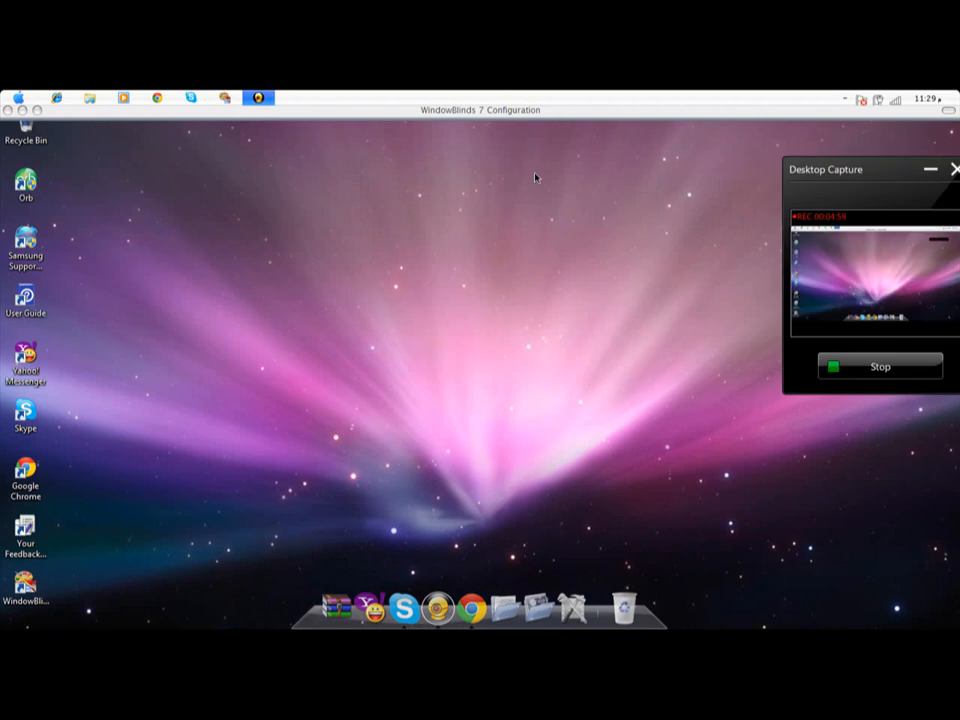
mouse_move(880, 366)
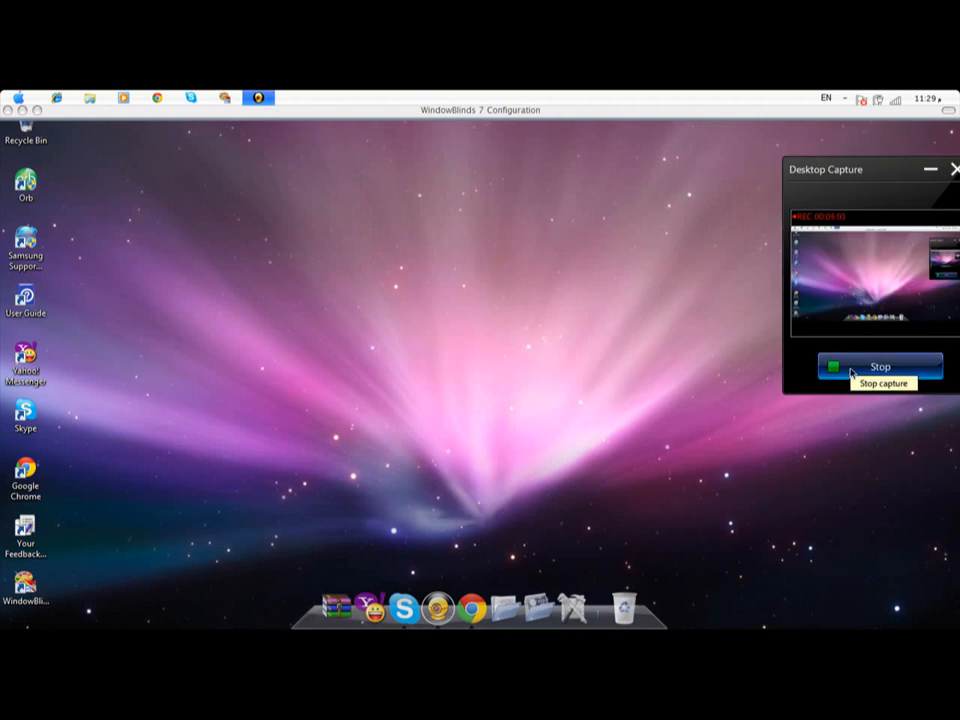